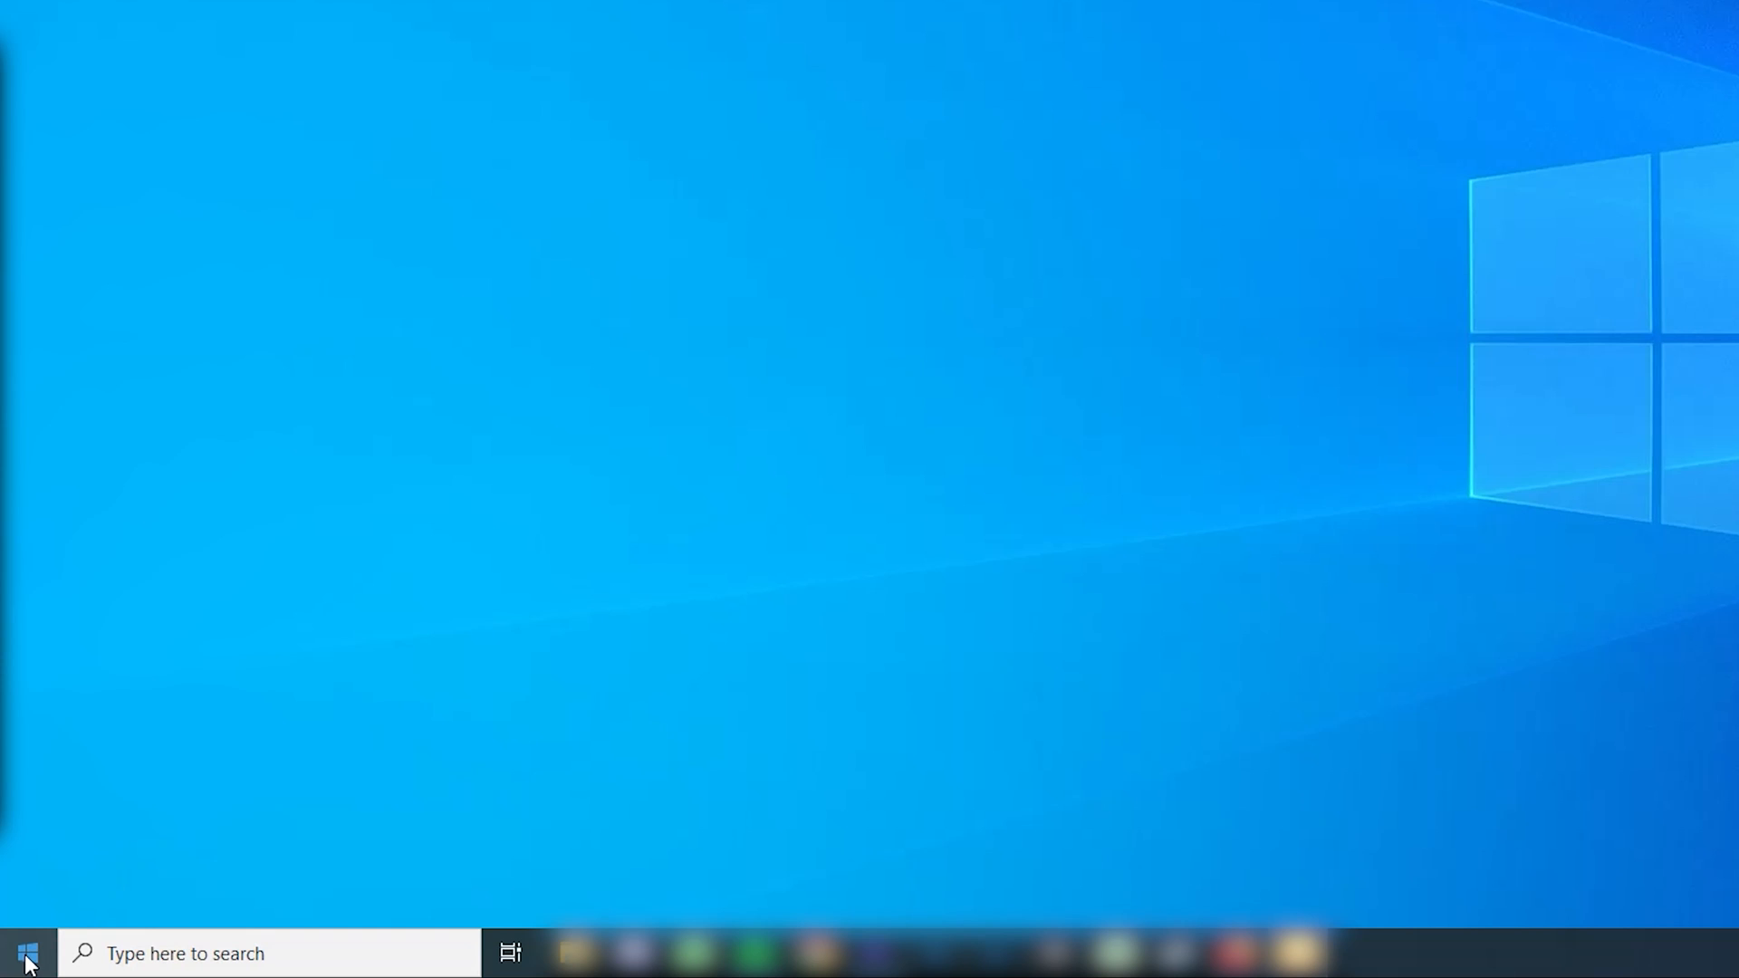
- Pair the WH-1000XM4 headphones as a new Bluetooth device from Start > Settings > Devices
click(26, 953)
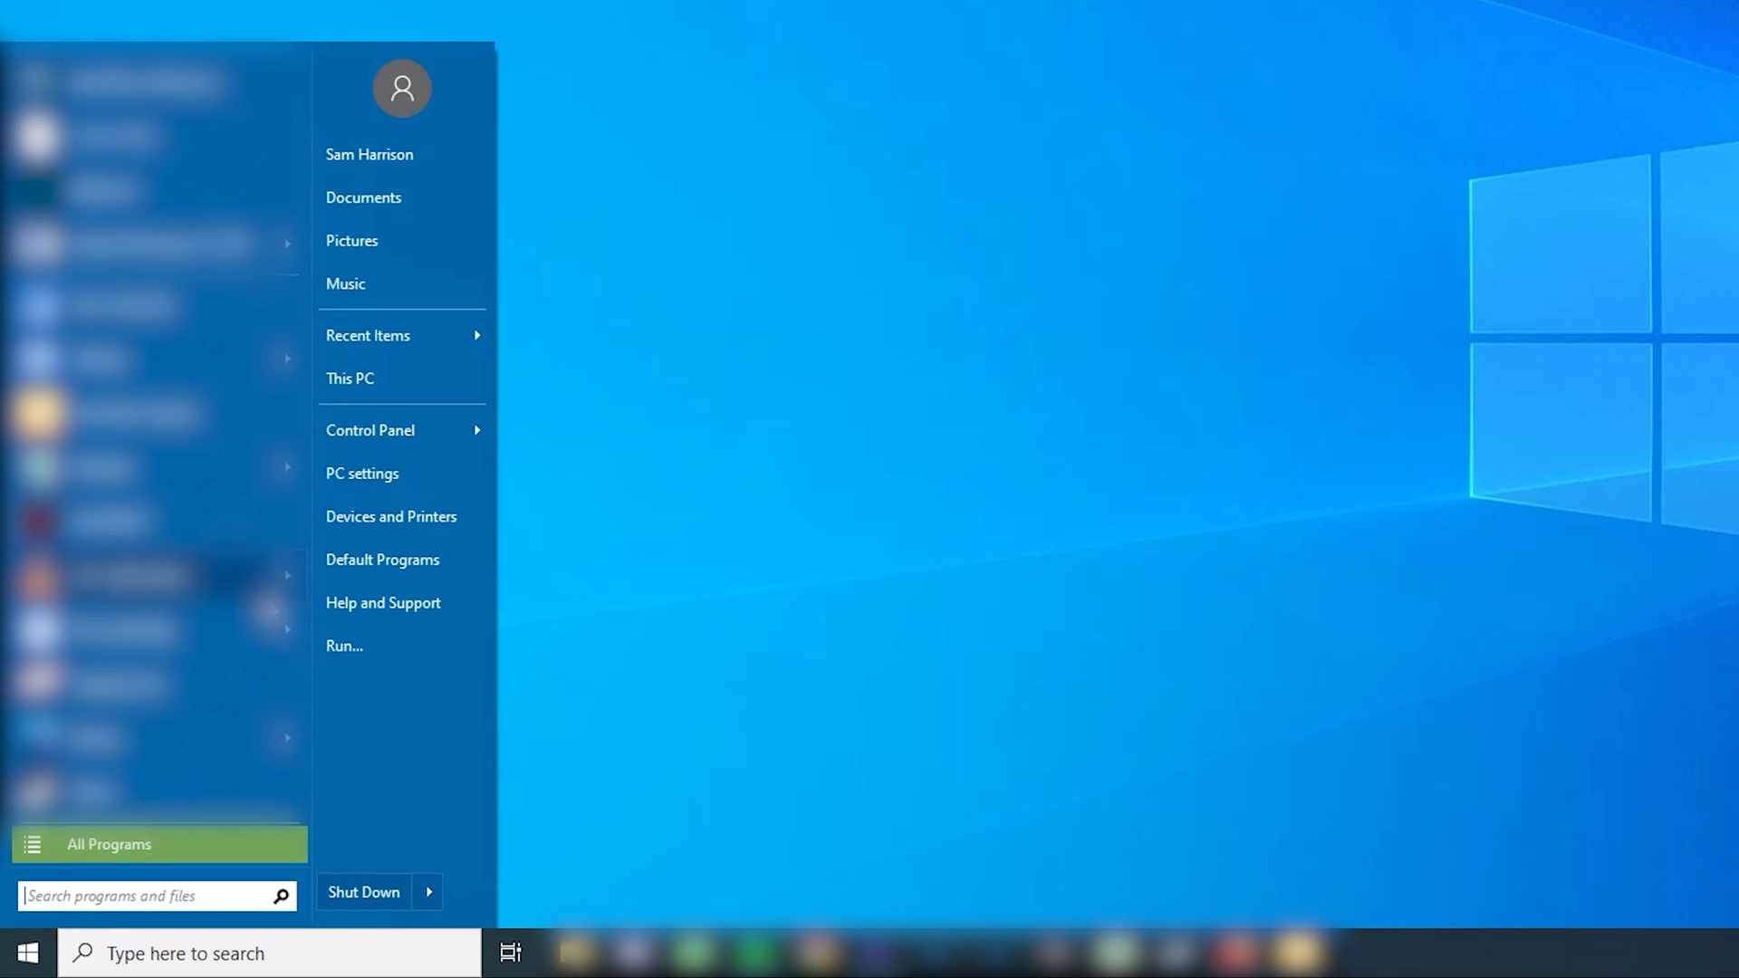
click(361, 472)
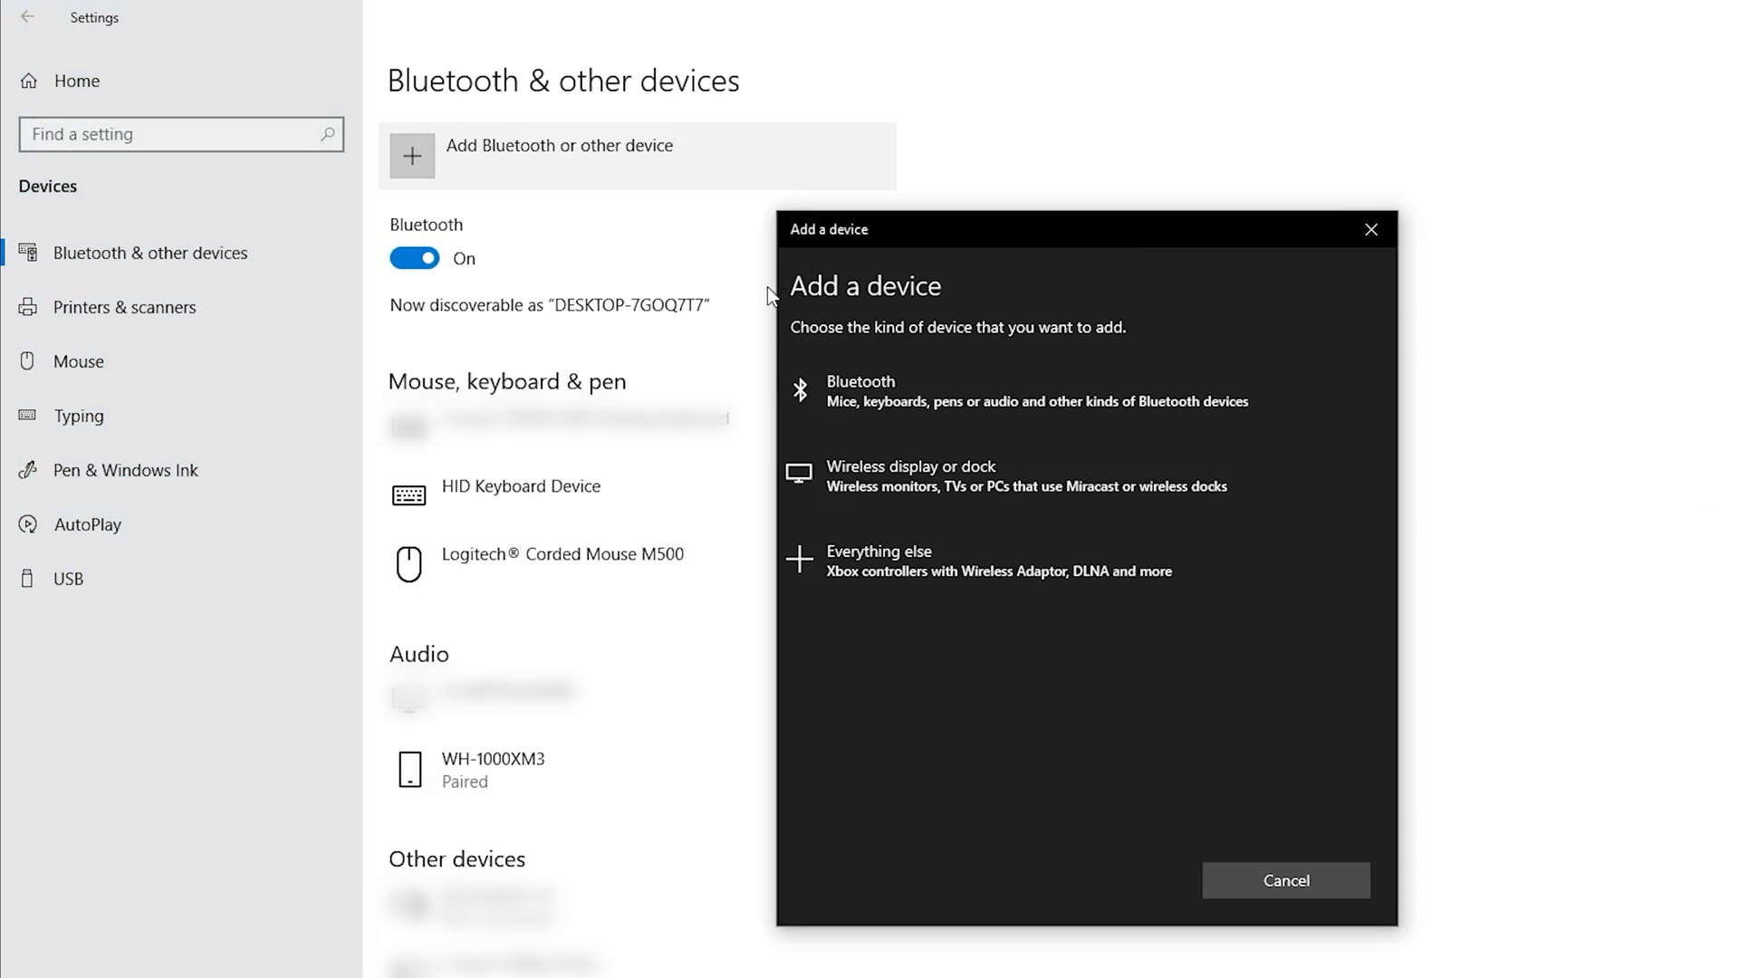
mouse_move(914, 393)
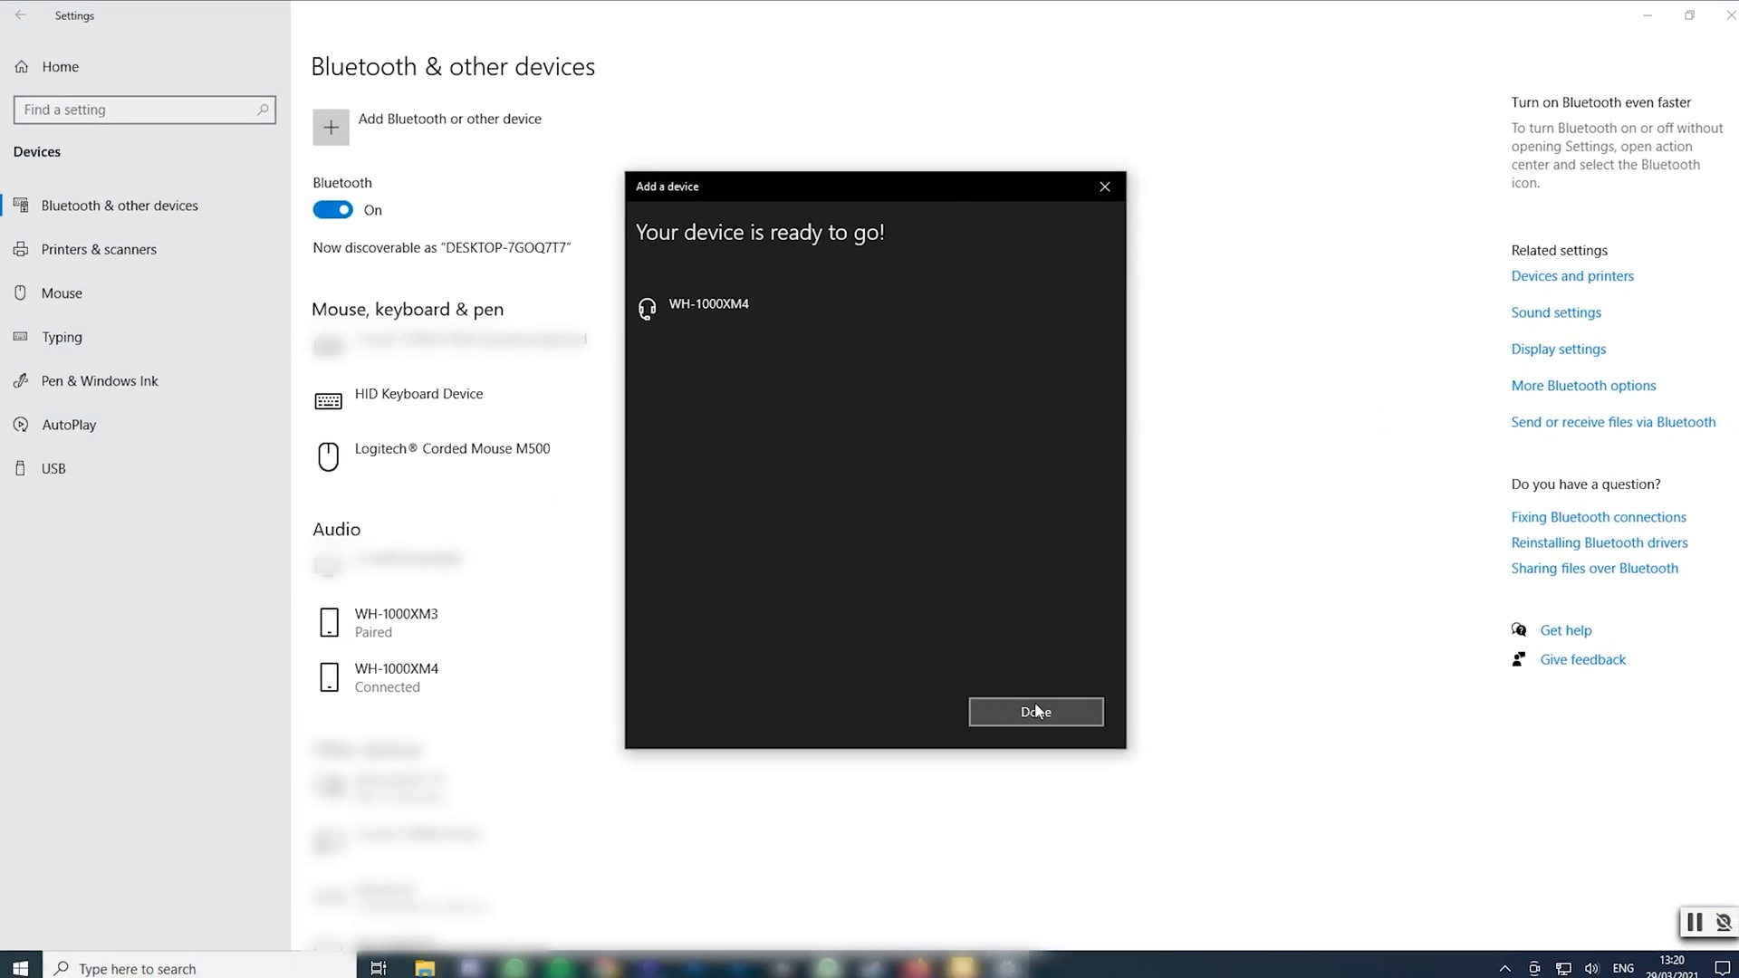
click(1318, 931)
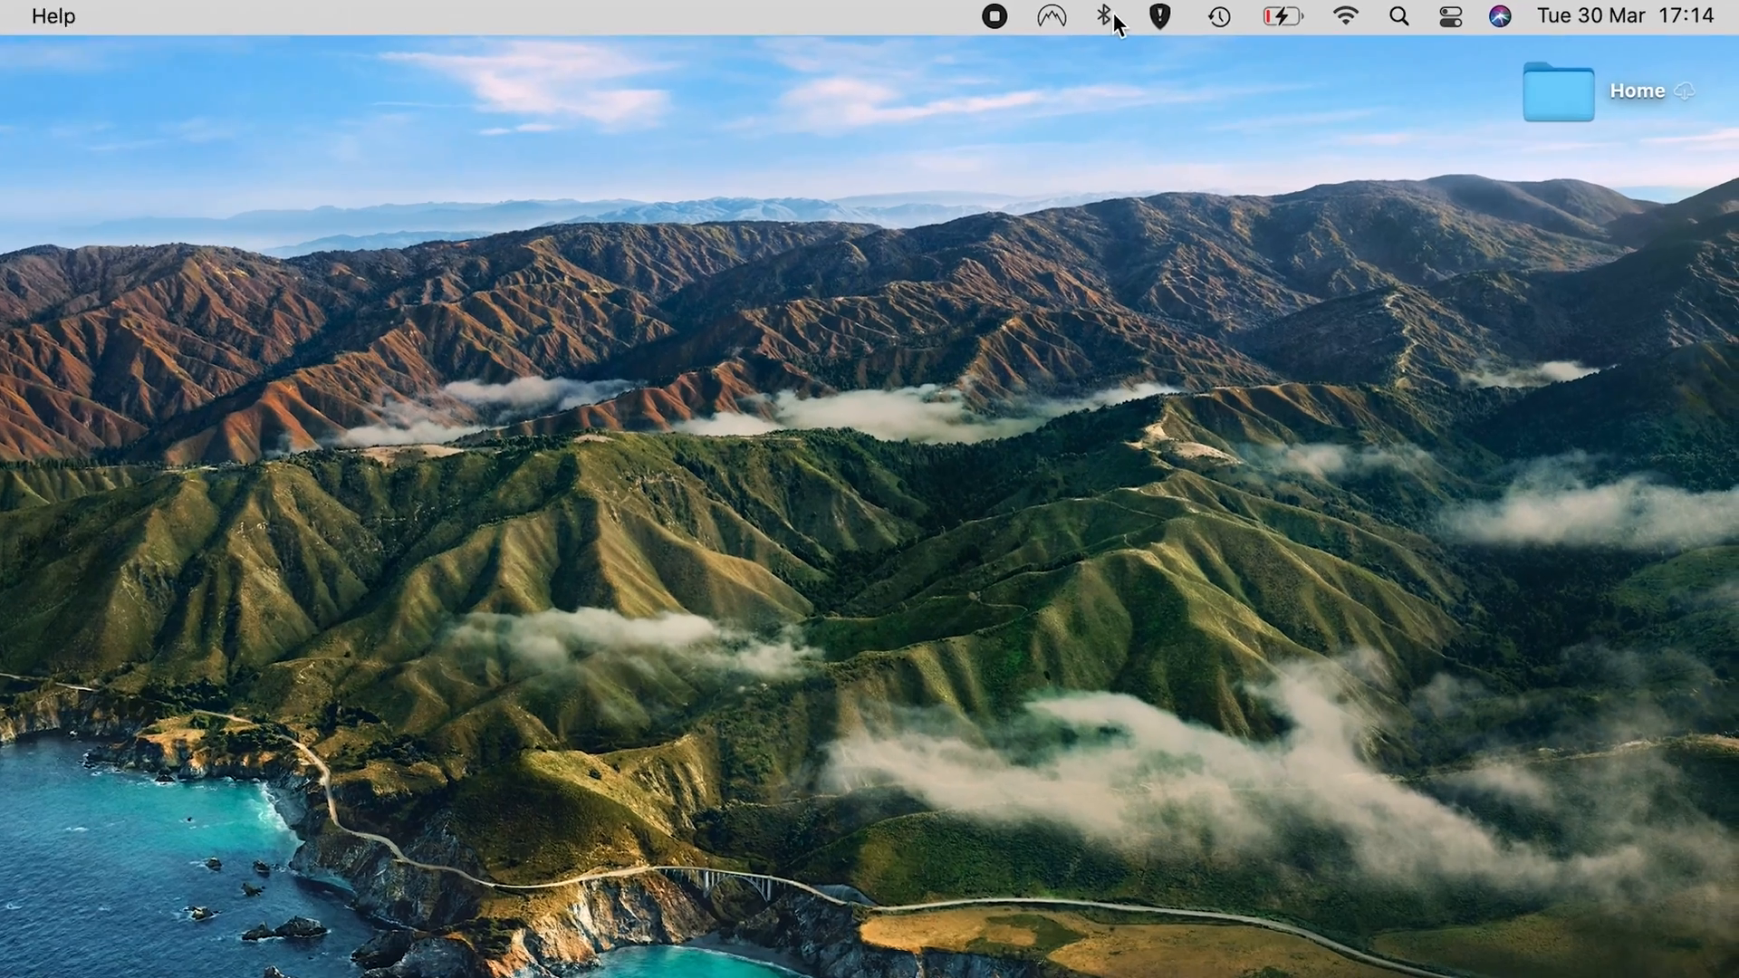
- Connect the WH-1000XM4 headphones from the Mac menu-bar Bluetooth Preferences
click(1092, 16)
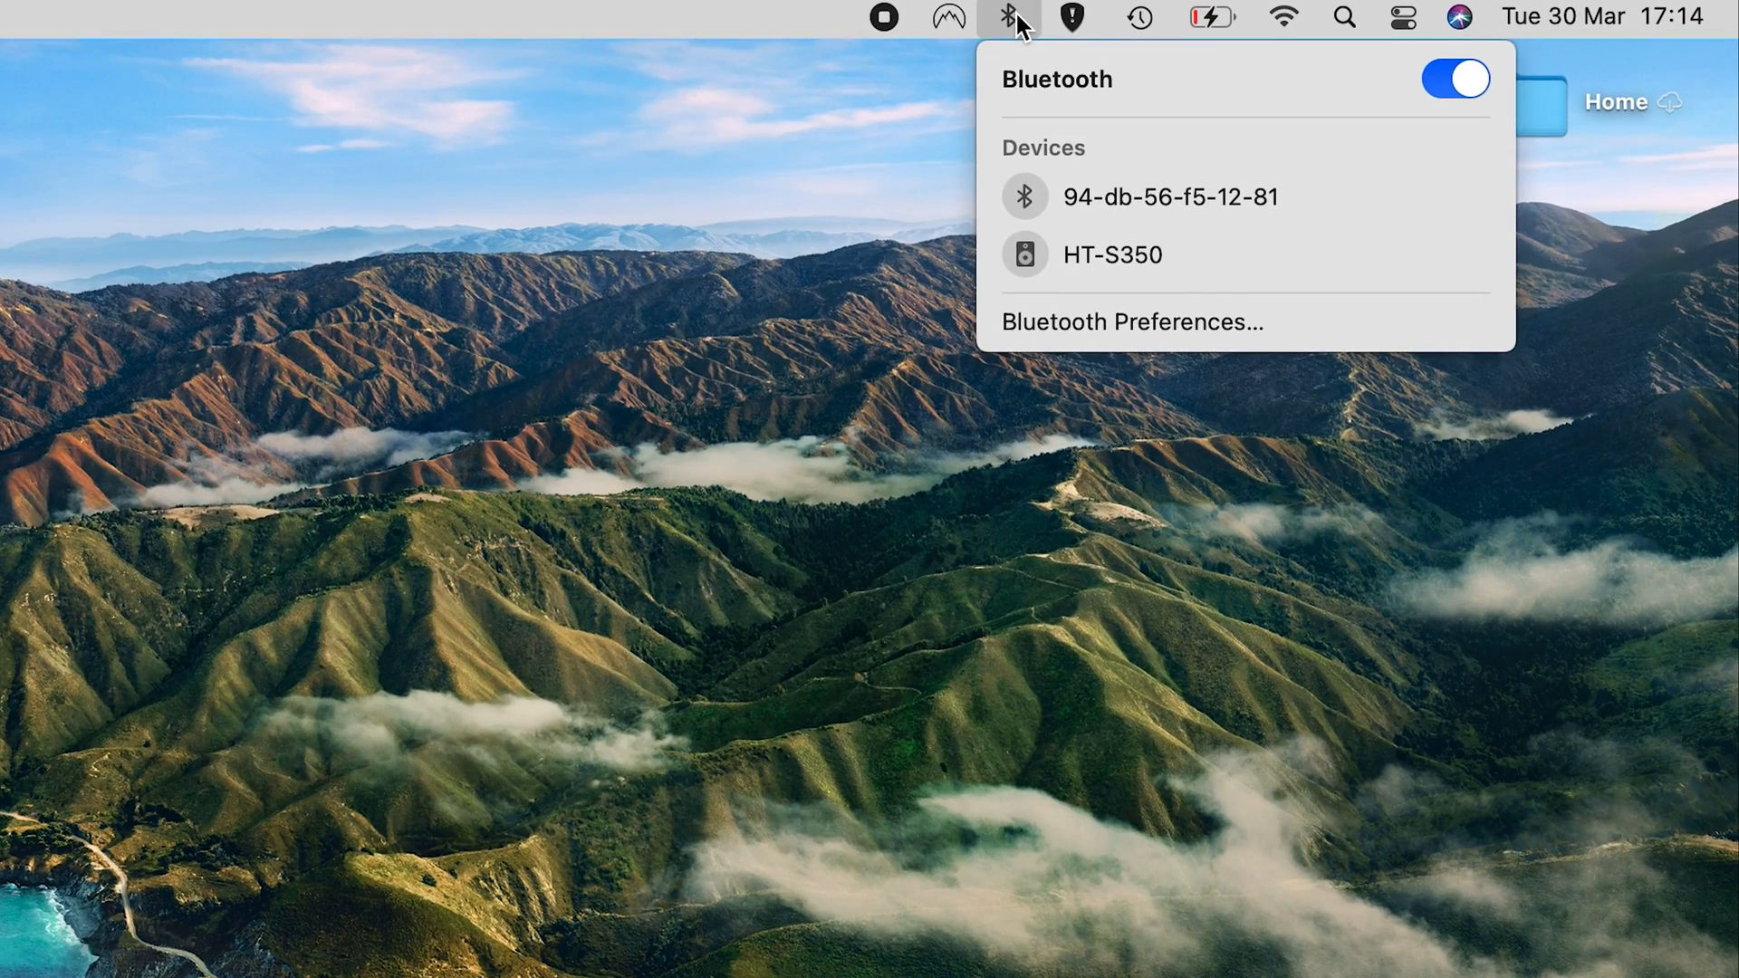
click(1011, 18)
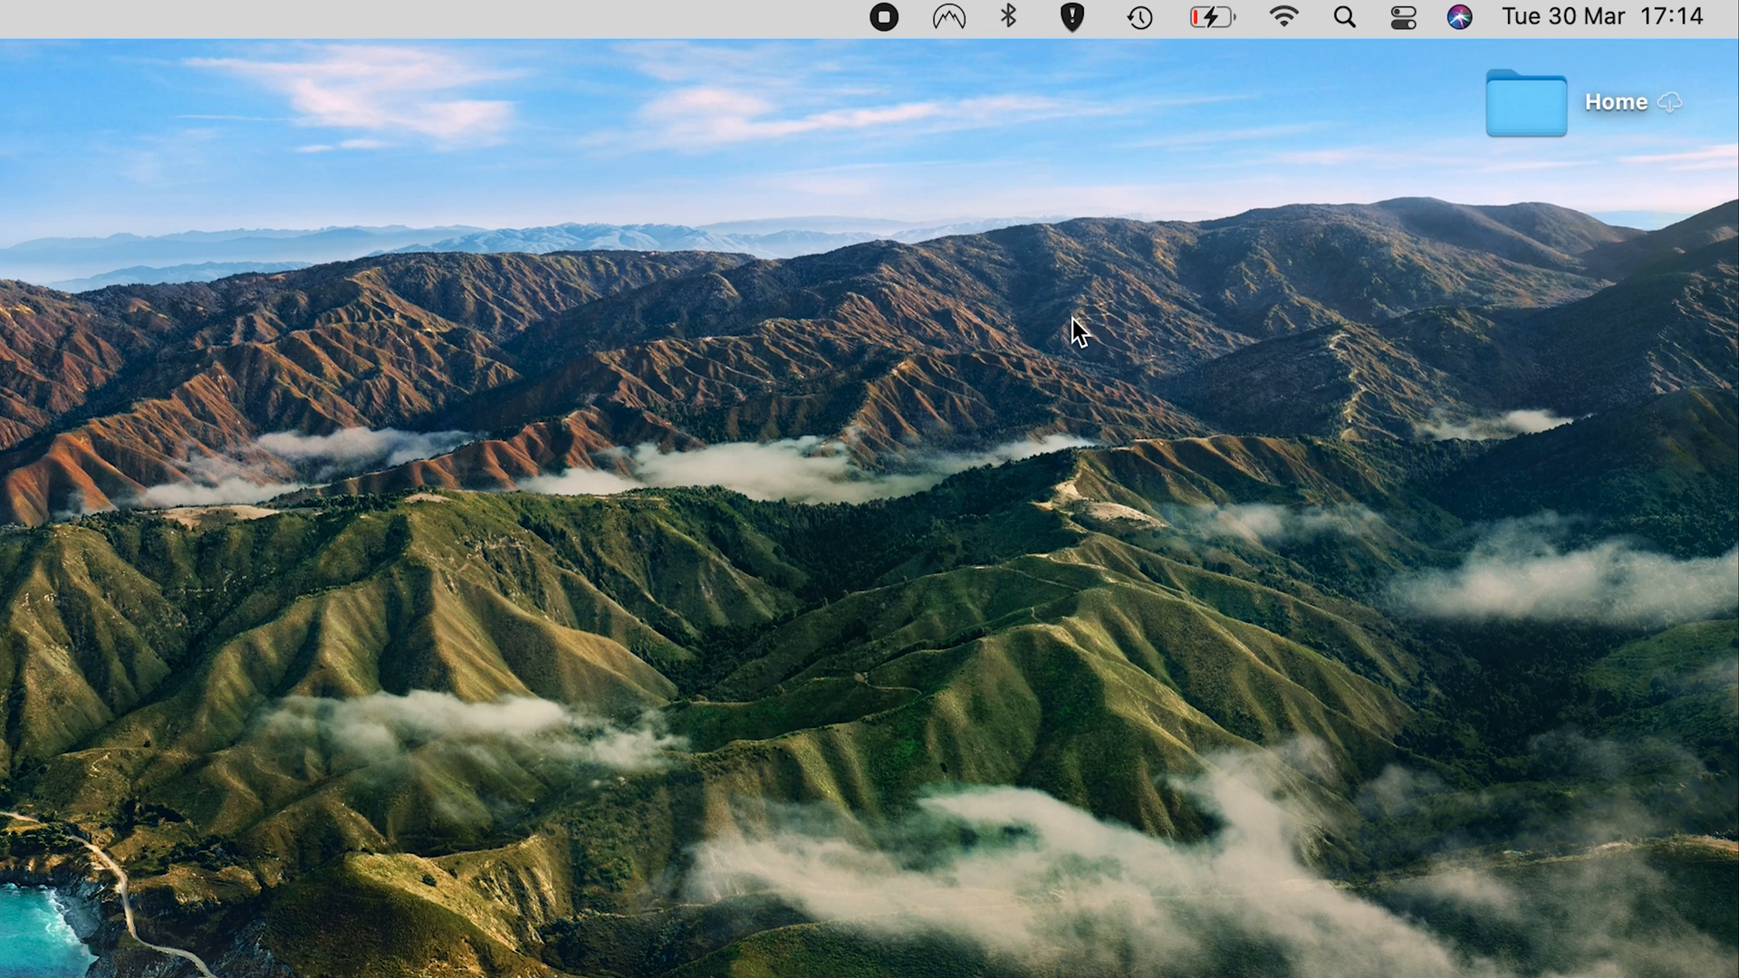
click(1007, 18)
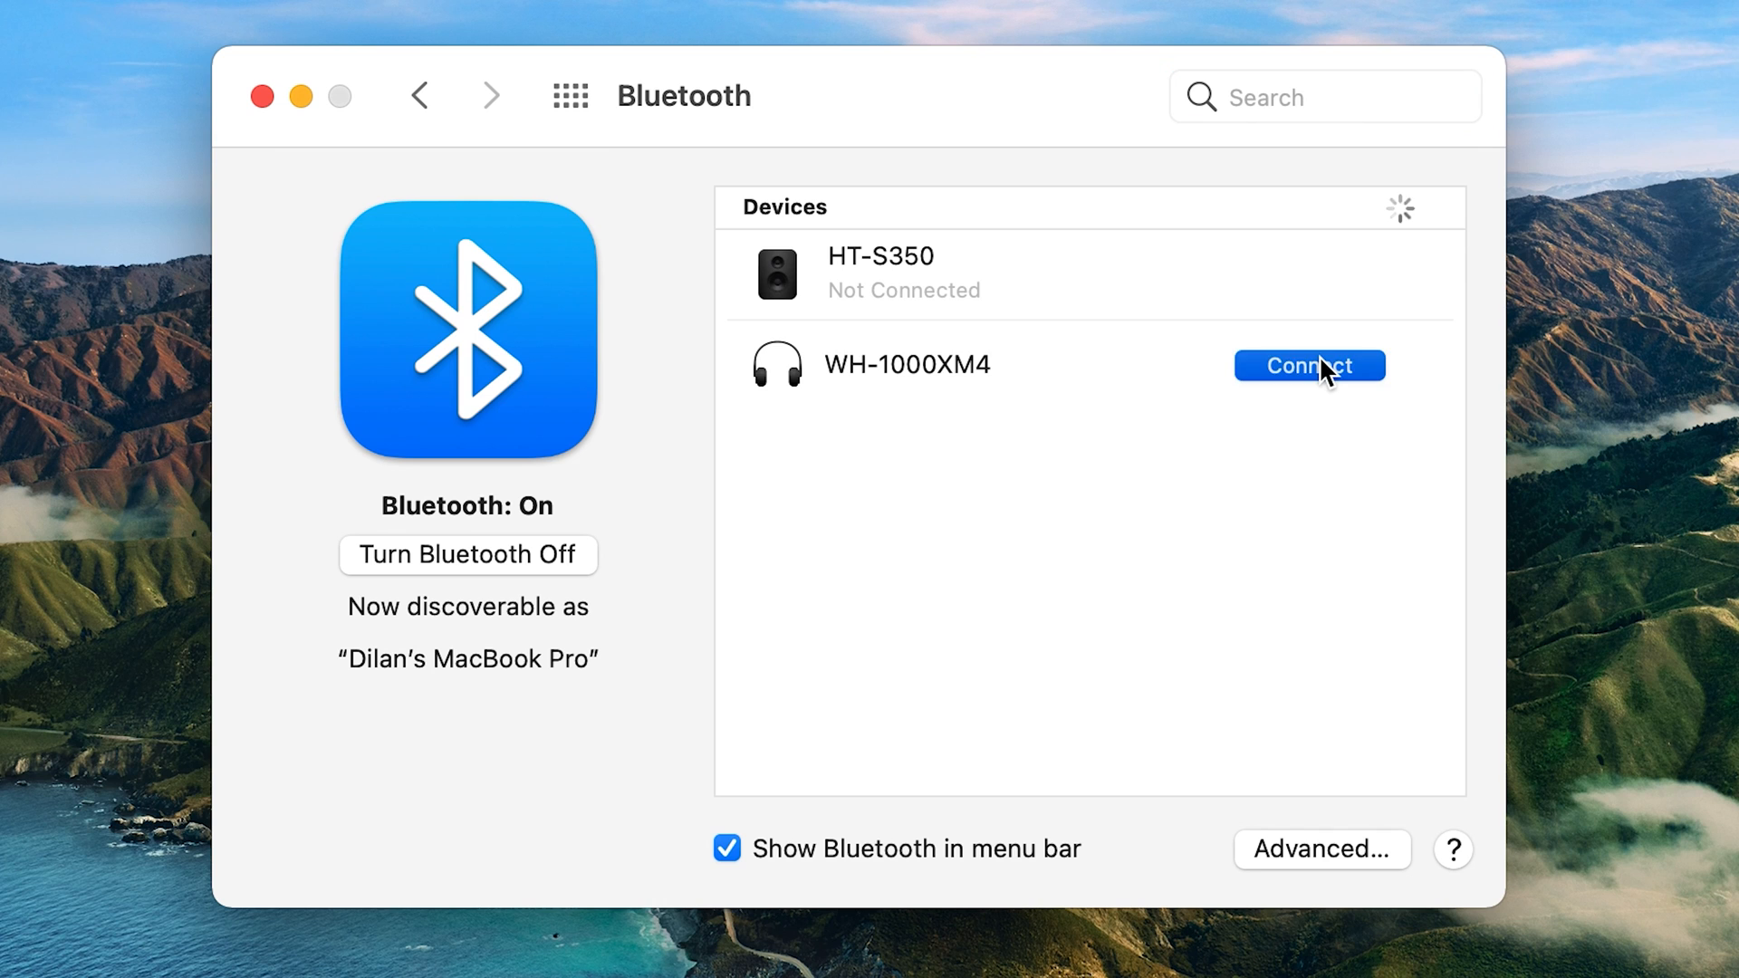
click(1309, 366)
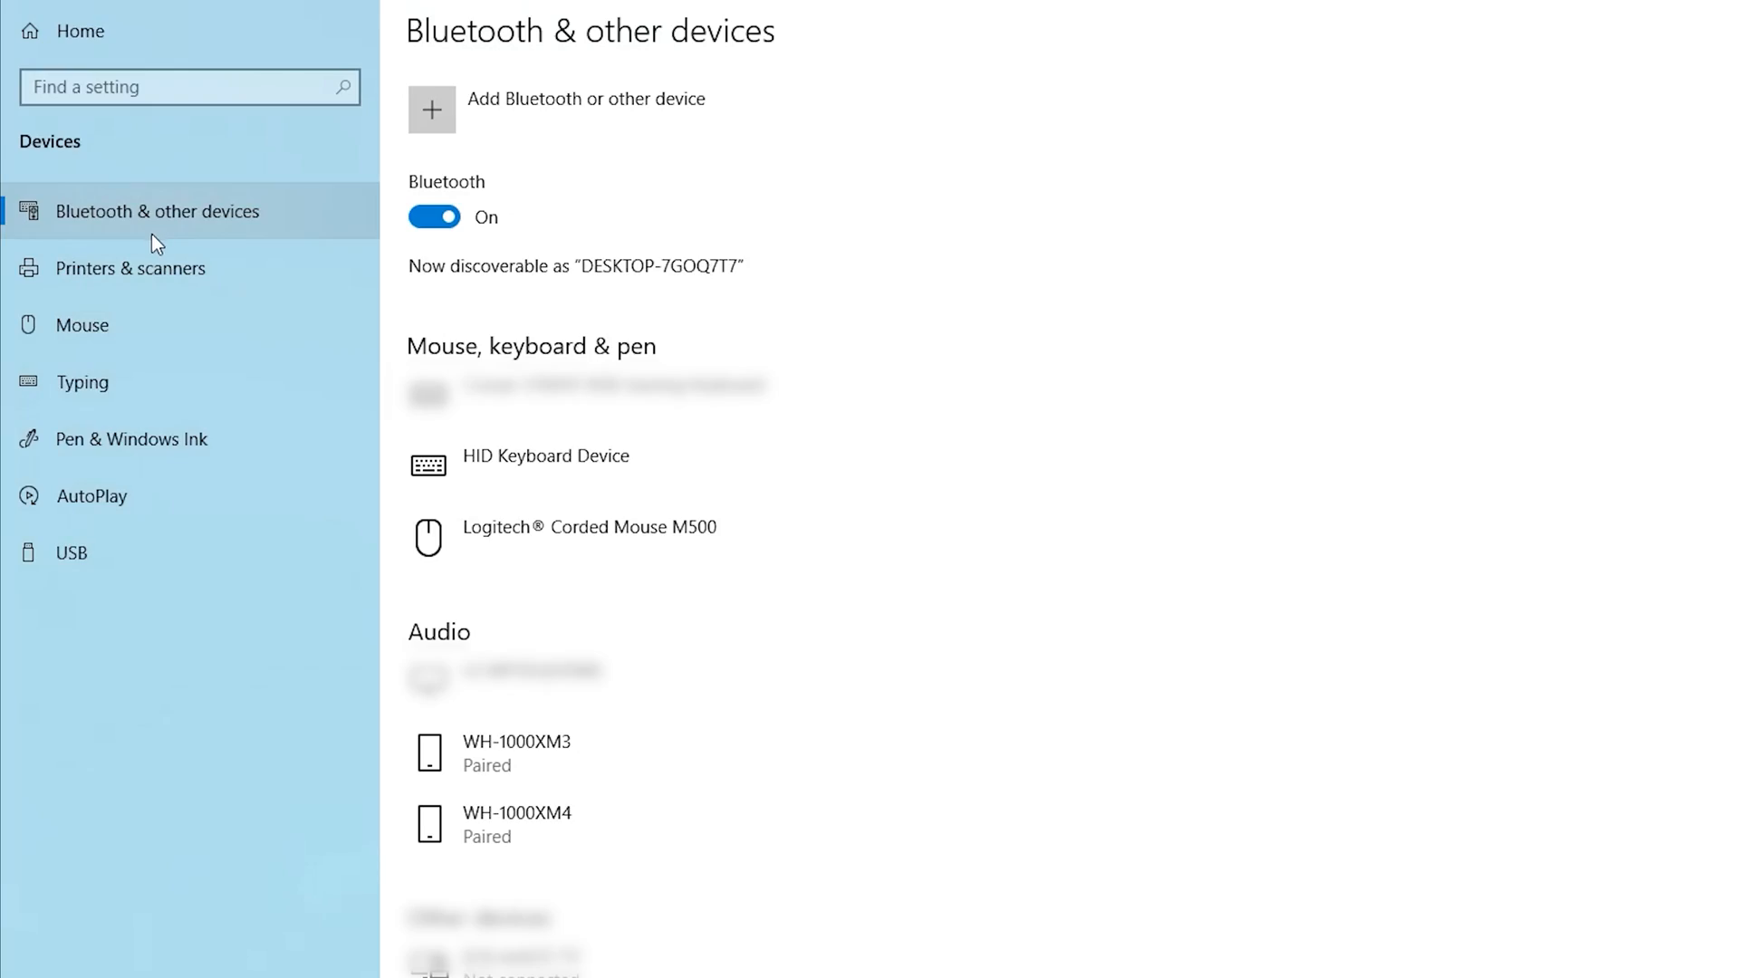
- Reconnect the paired WH-1000XM4 entry under Audio in Bluetooth & other devices
click(517, 813)
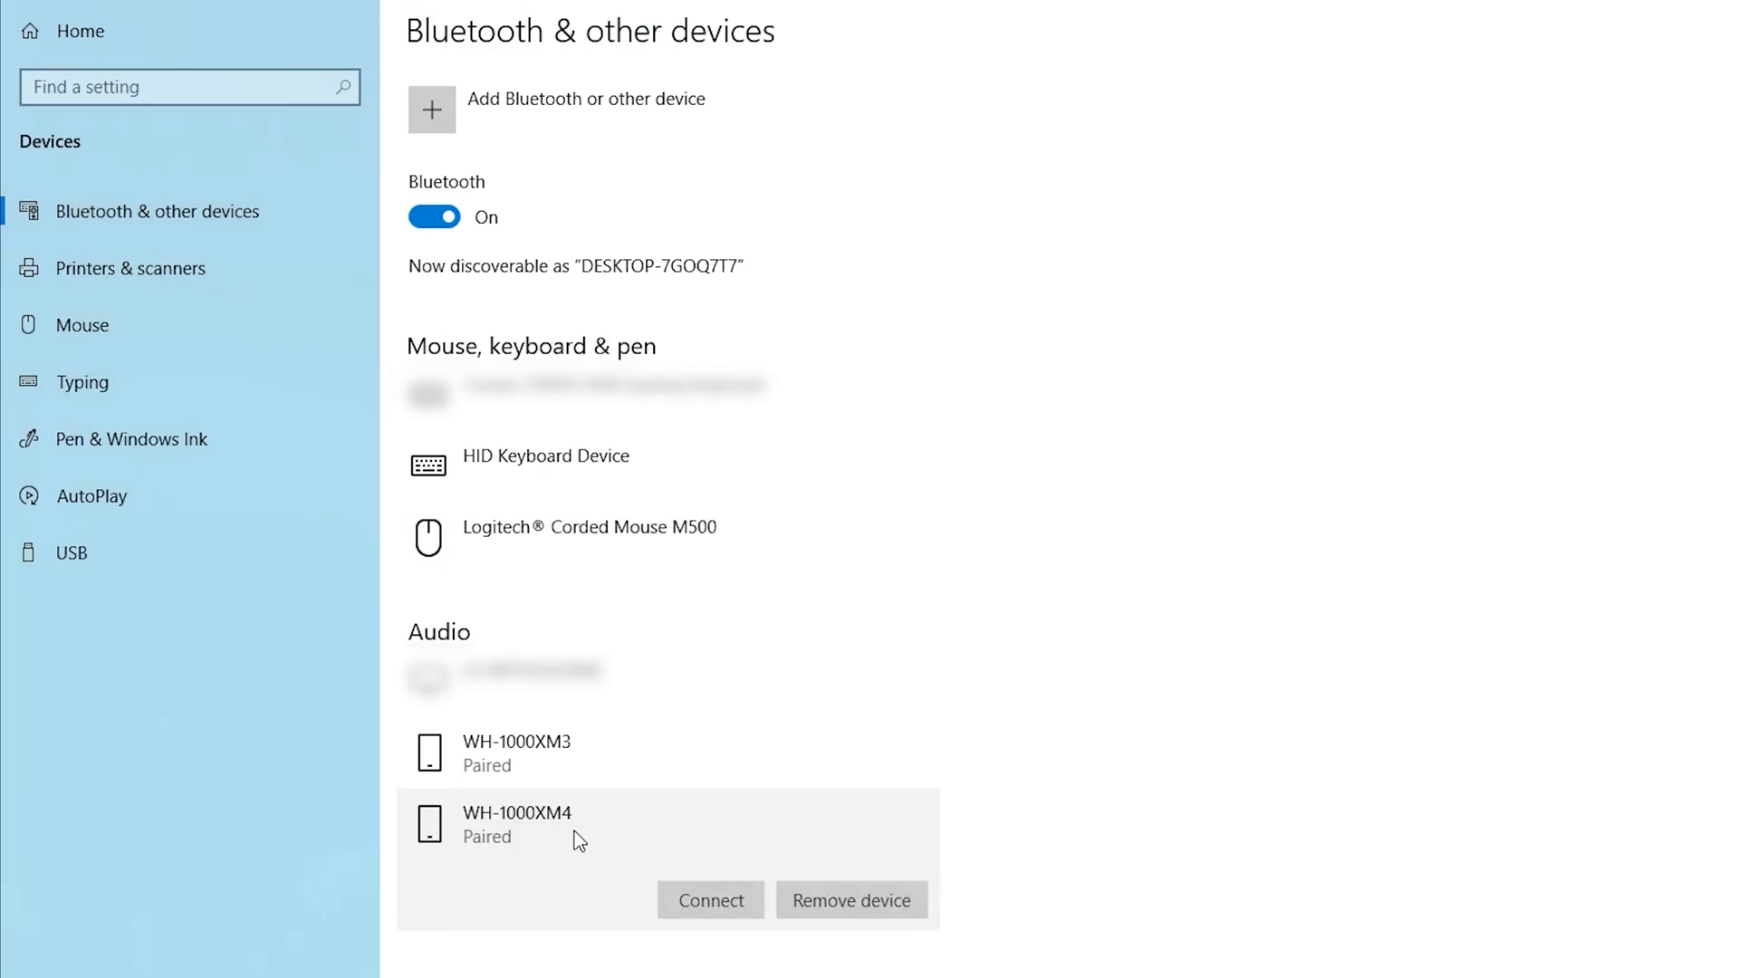
click(710, 899)
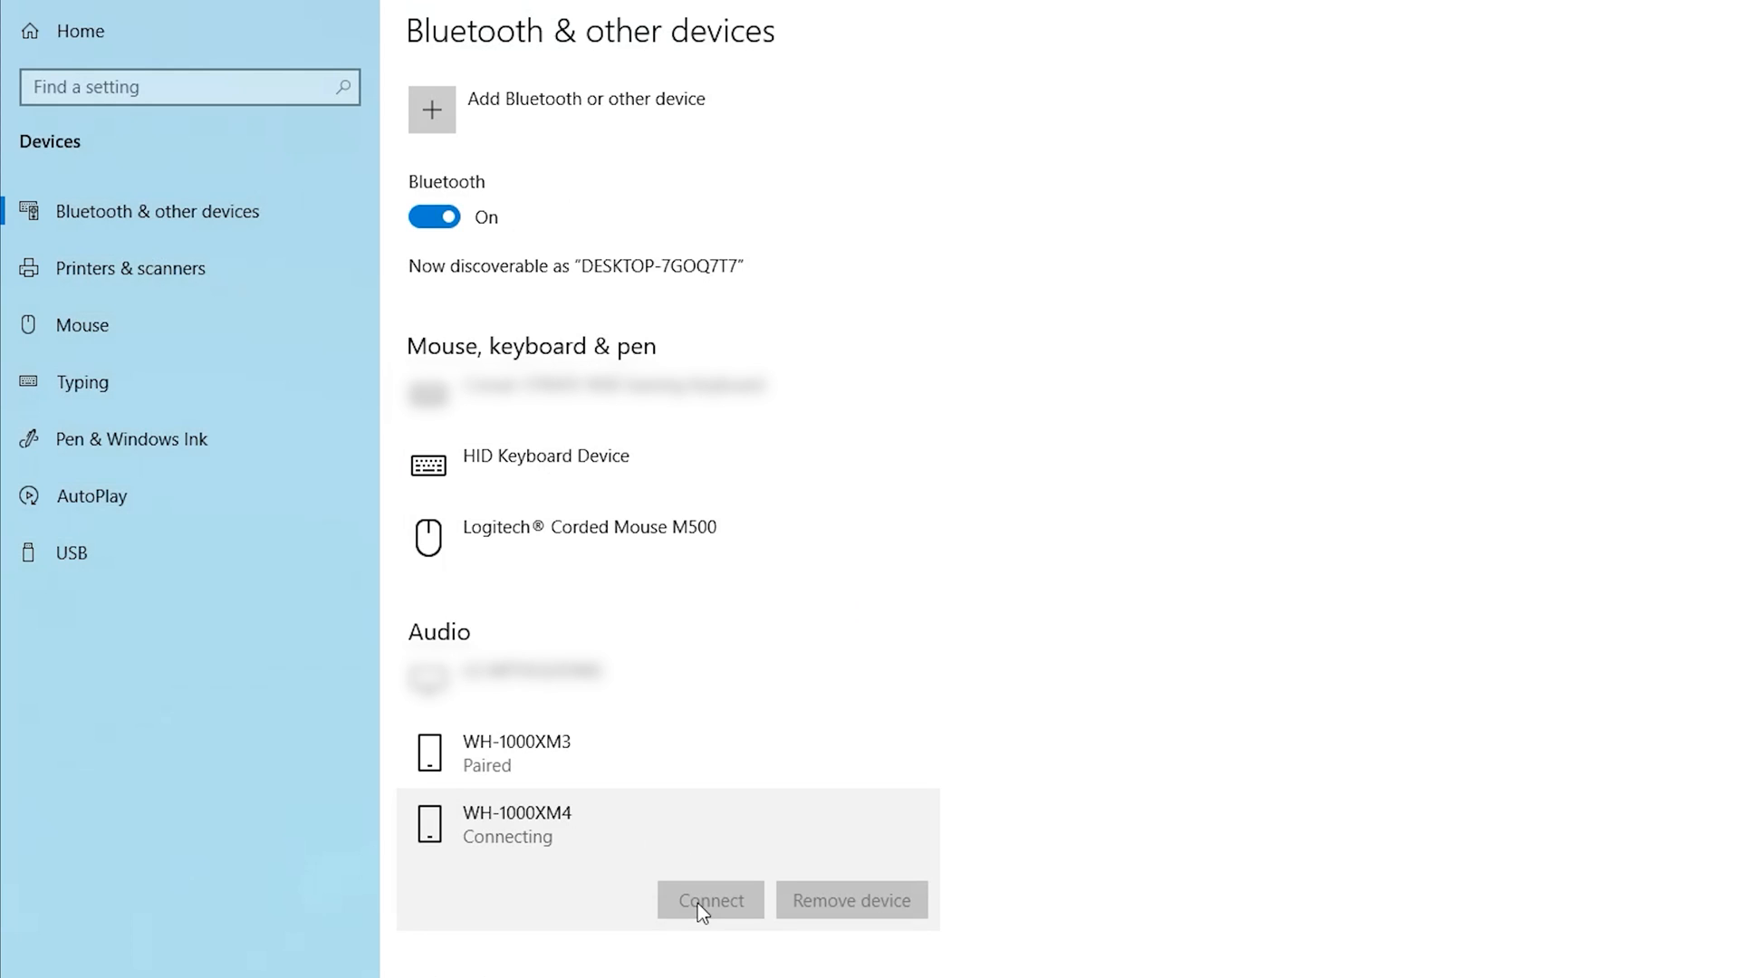
mouse_move(499, 899)
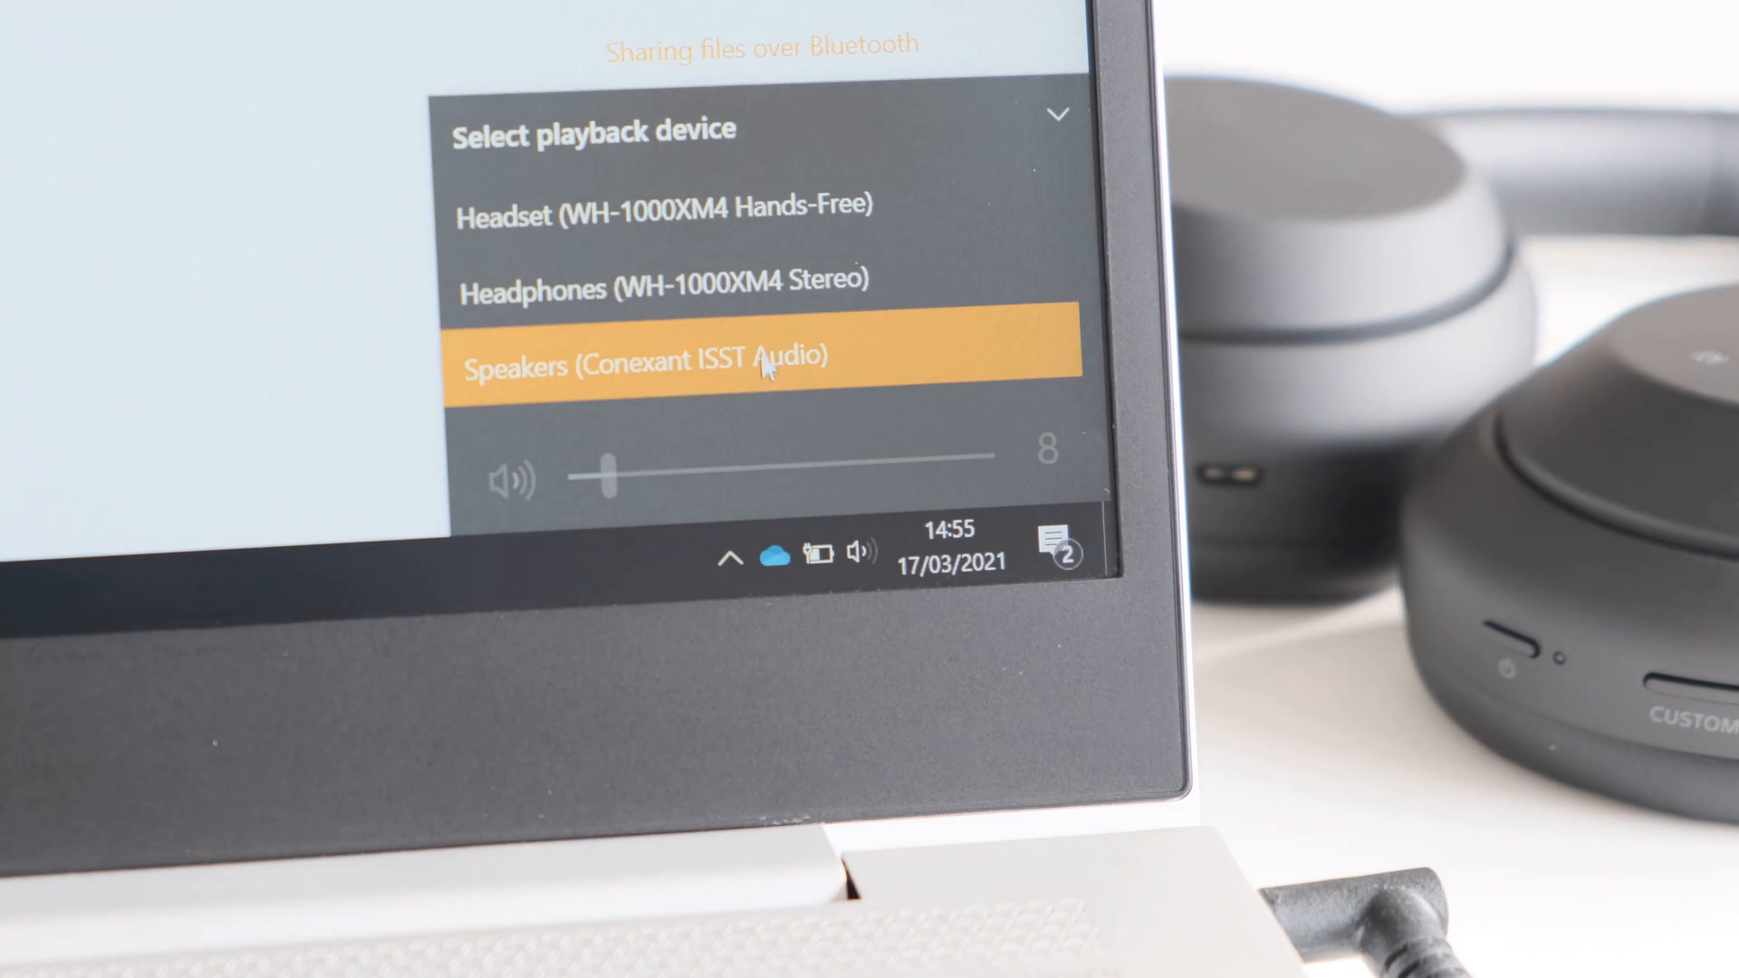
- Switch playback to Headphones (WH-1000XM4 Stereo) from the taskbar volume flyout
click(666, 281)
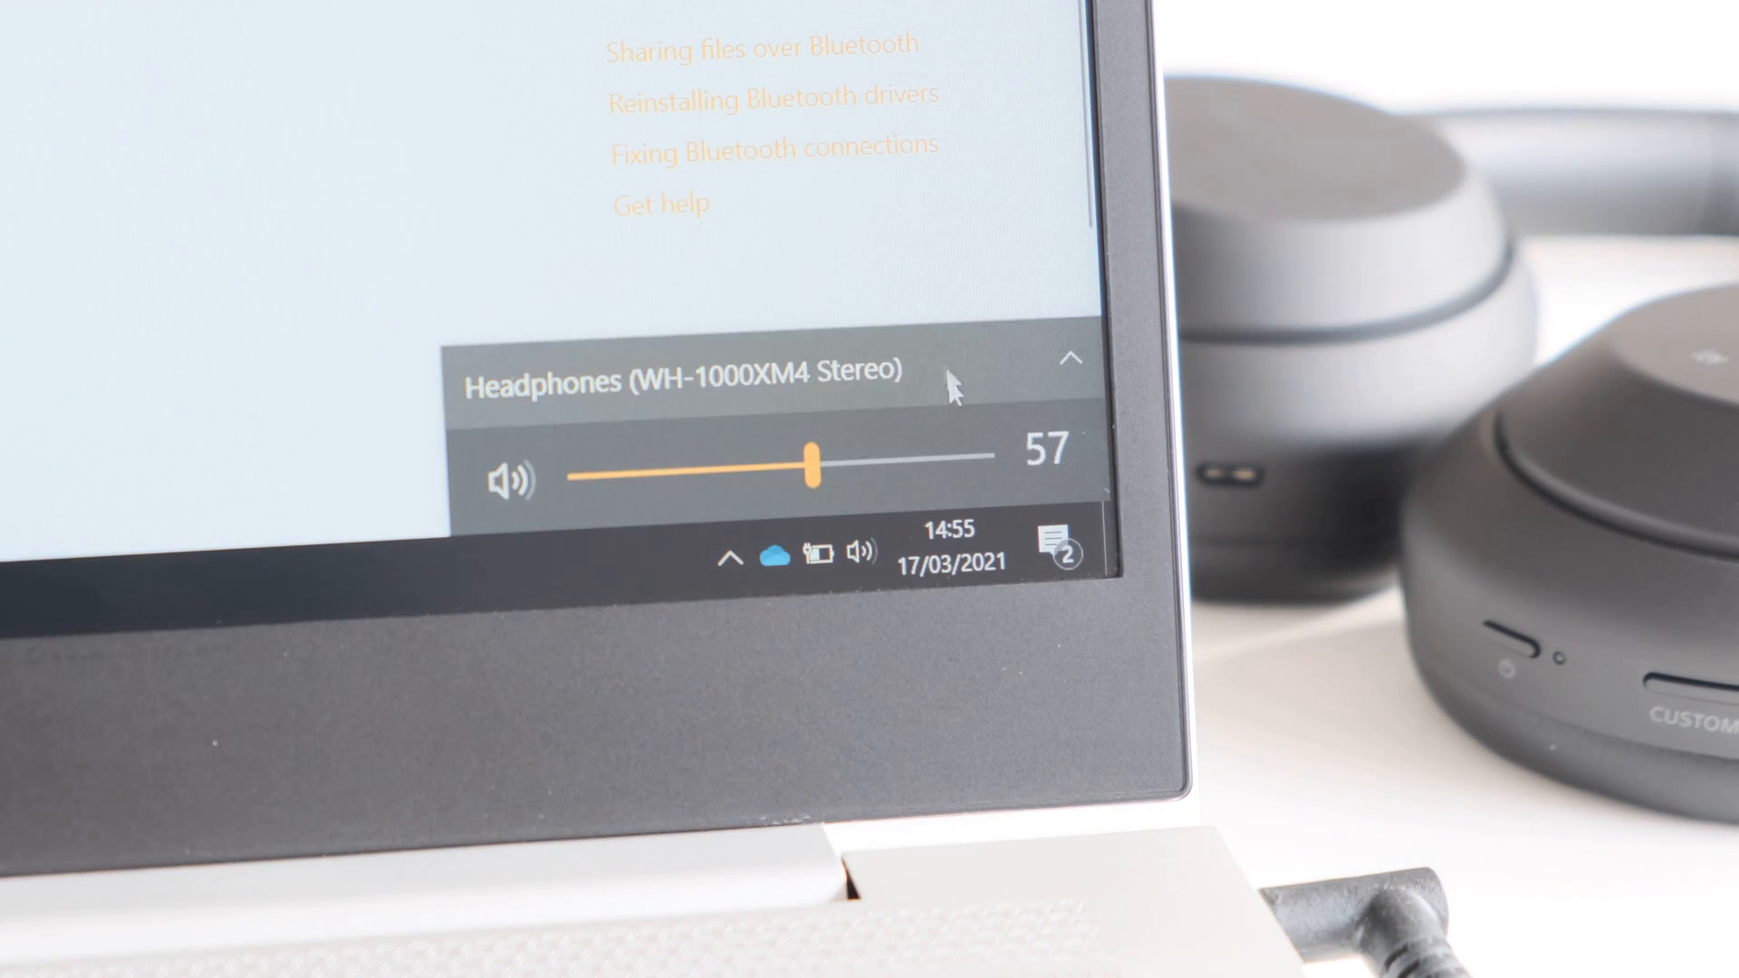
mouse_move(568, 582)
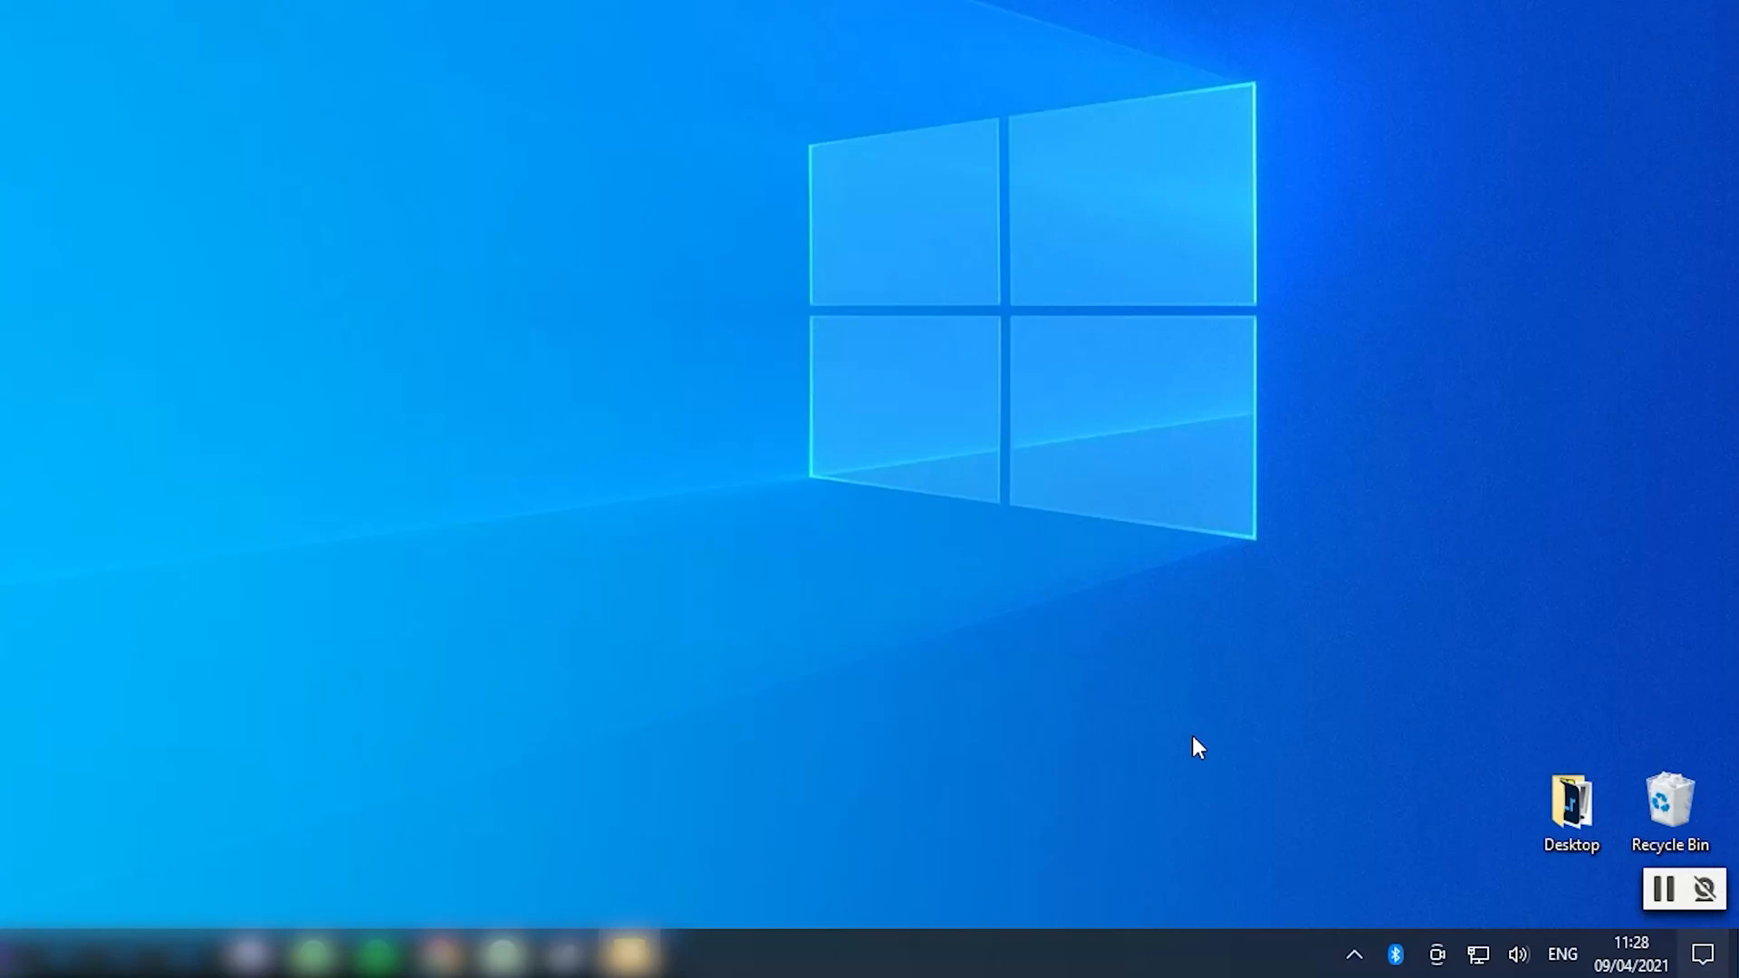
- Toggle the Action Center Bluetooth tile off and back on so WH-1000XM4 reconnects
click(1695, 954)
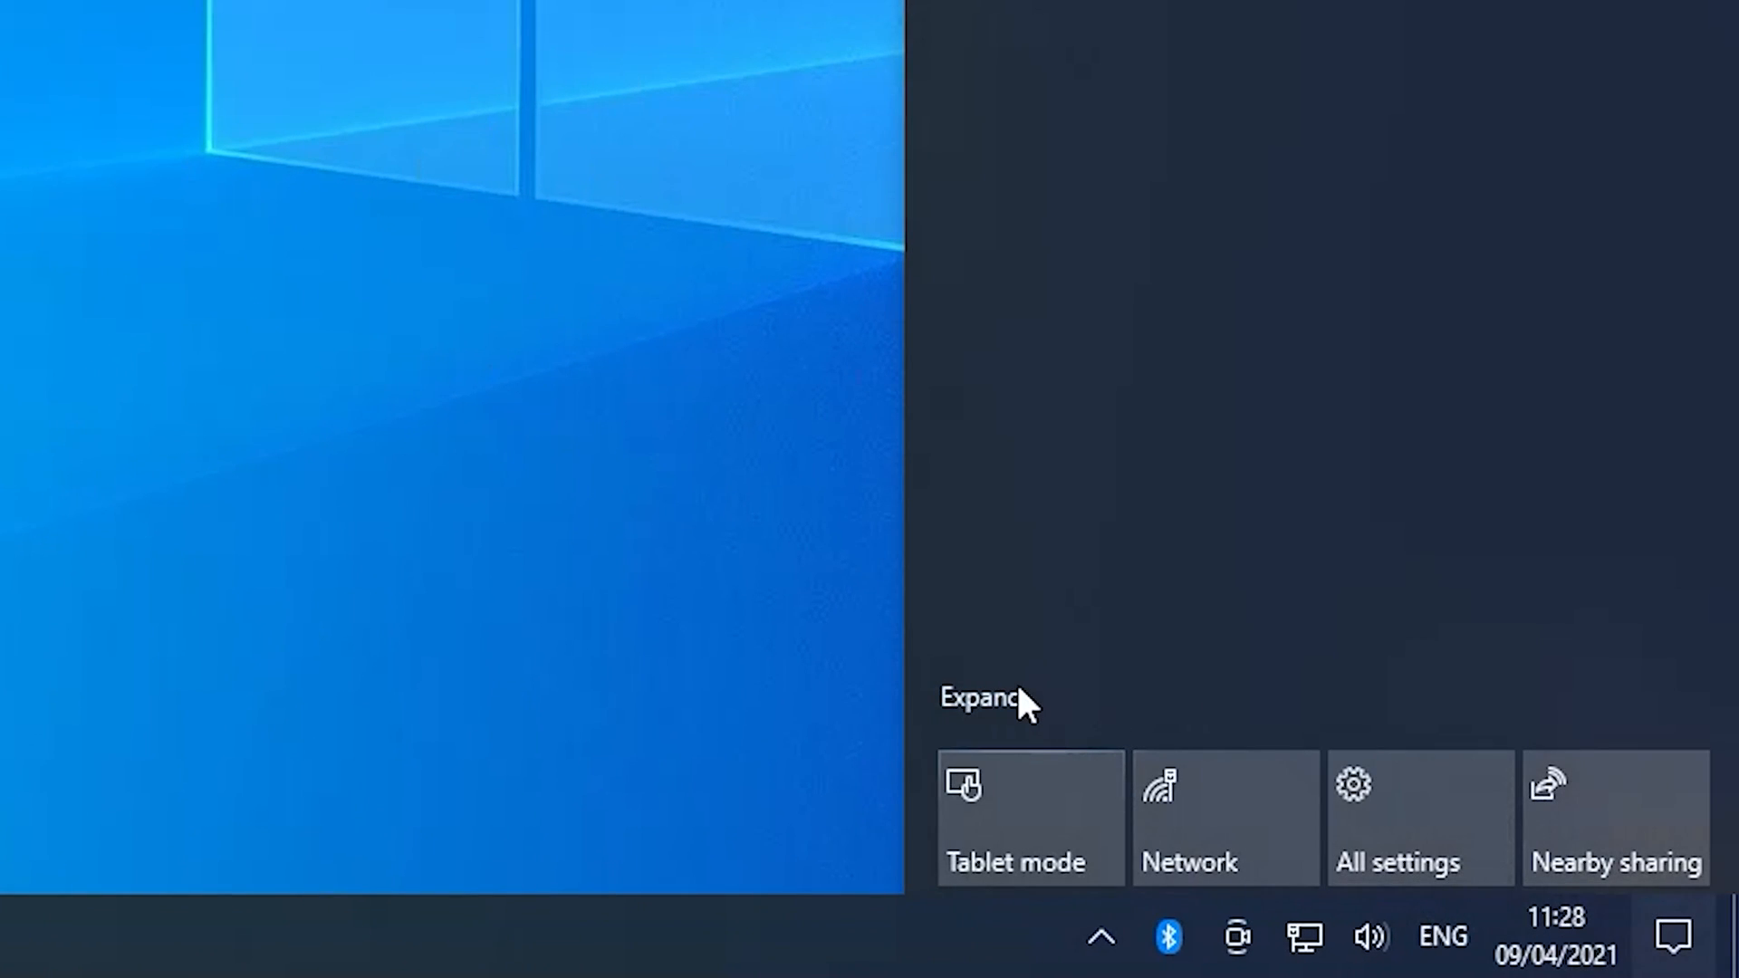
click(978, 697)
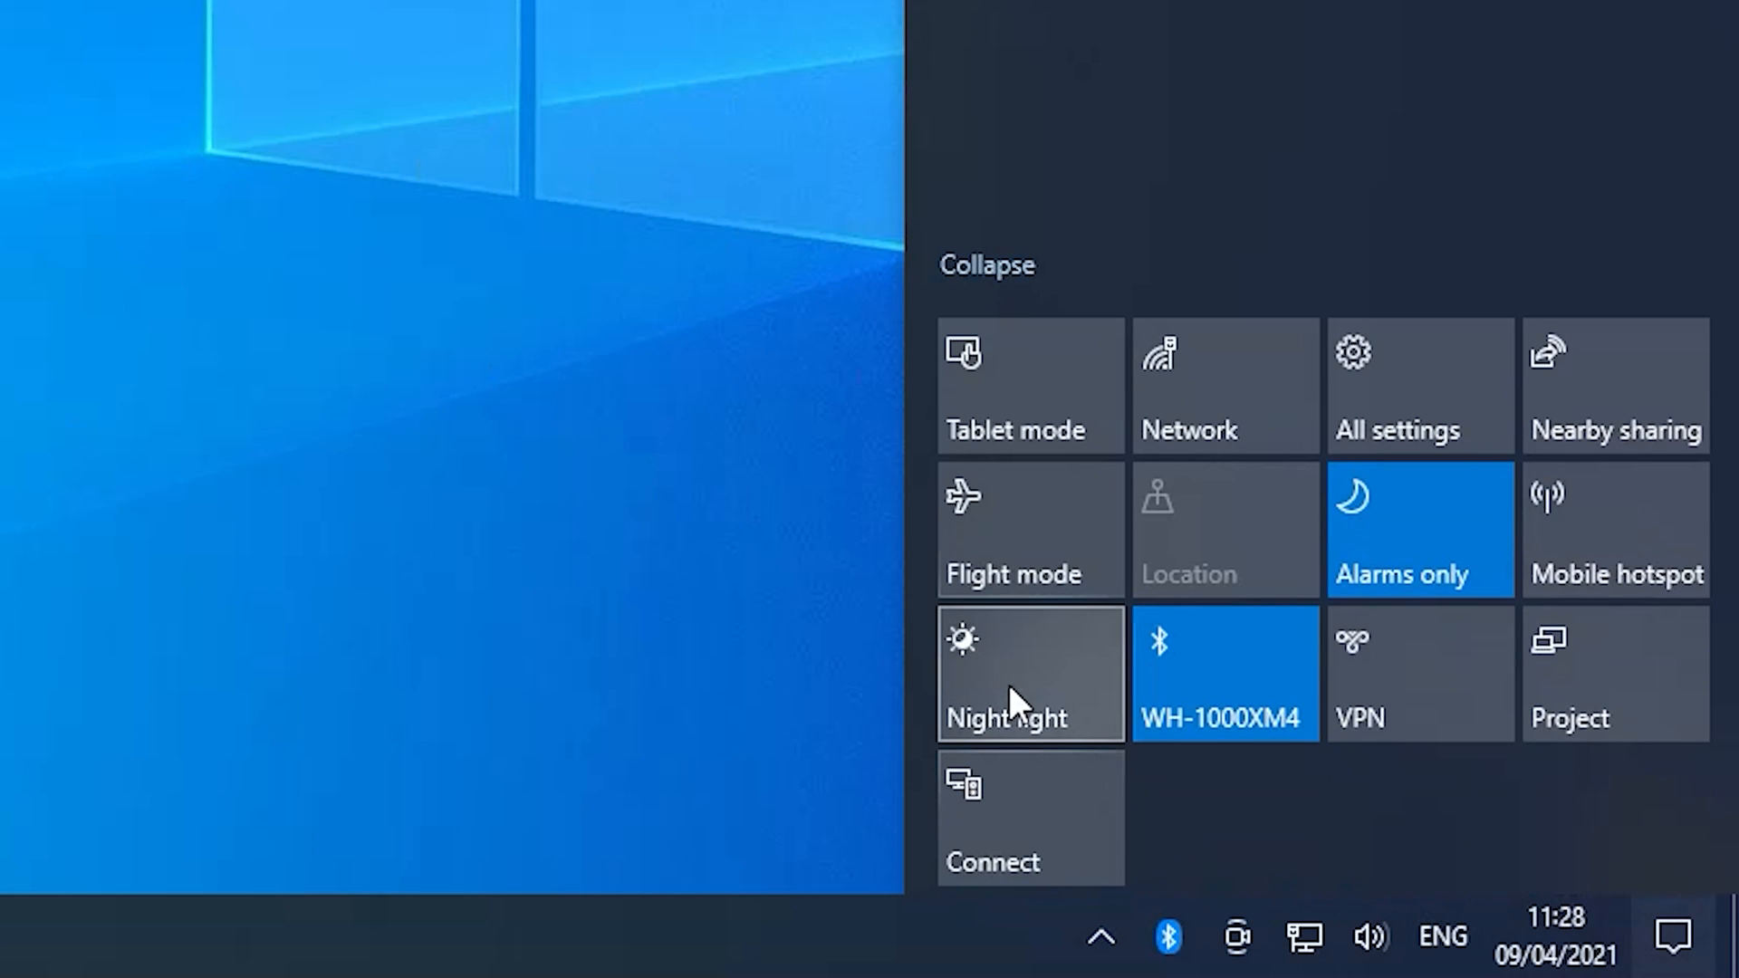
mouse_move(1283, 693)
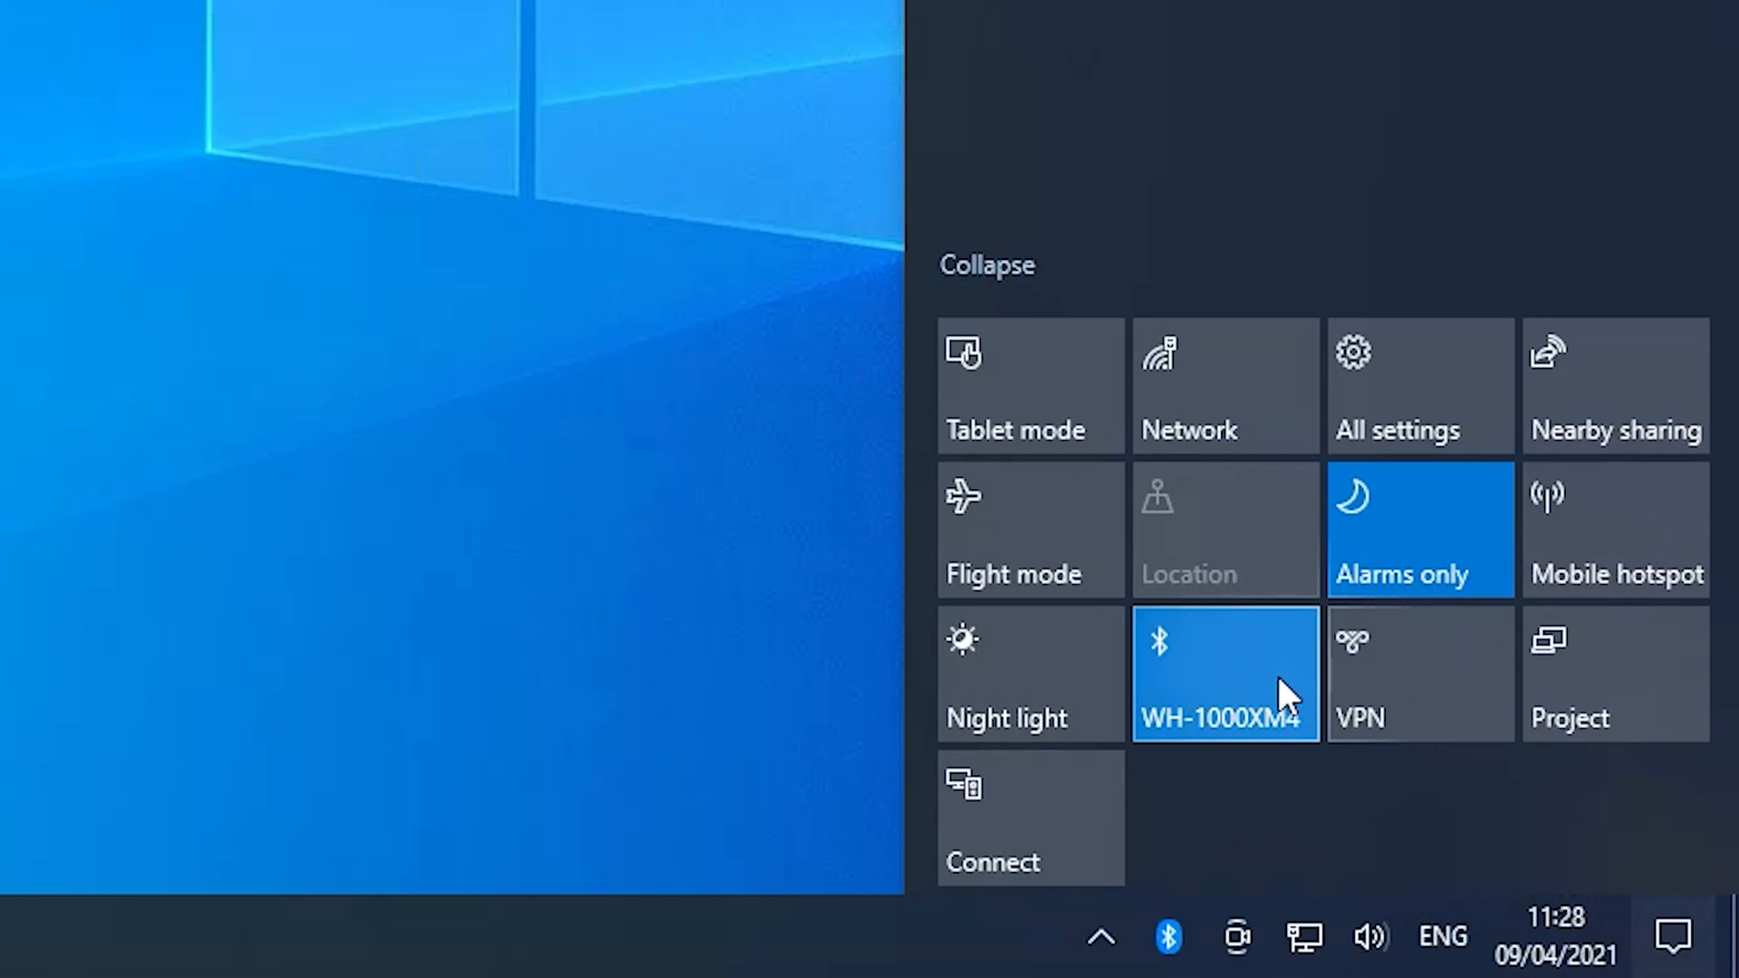
click(1224, 674)
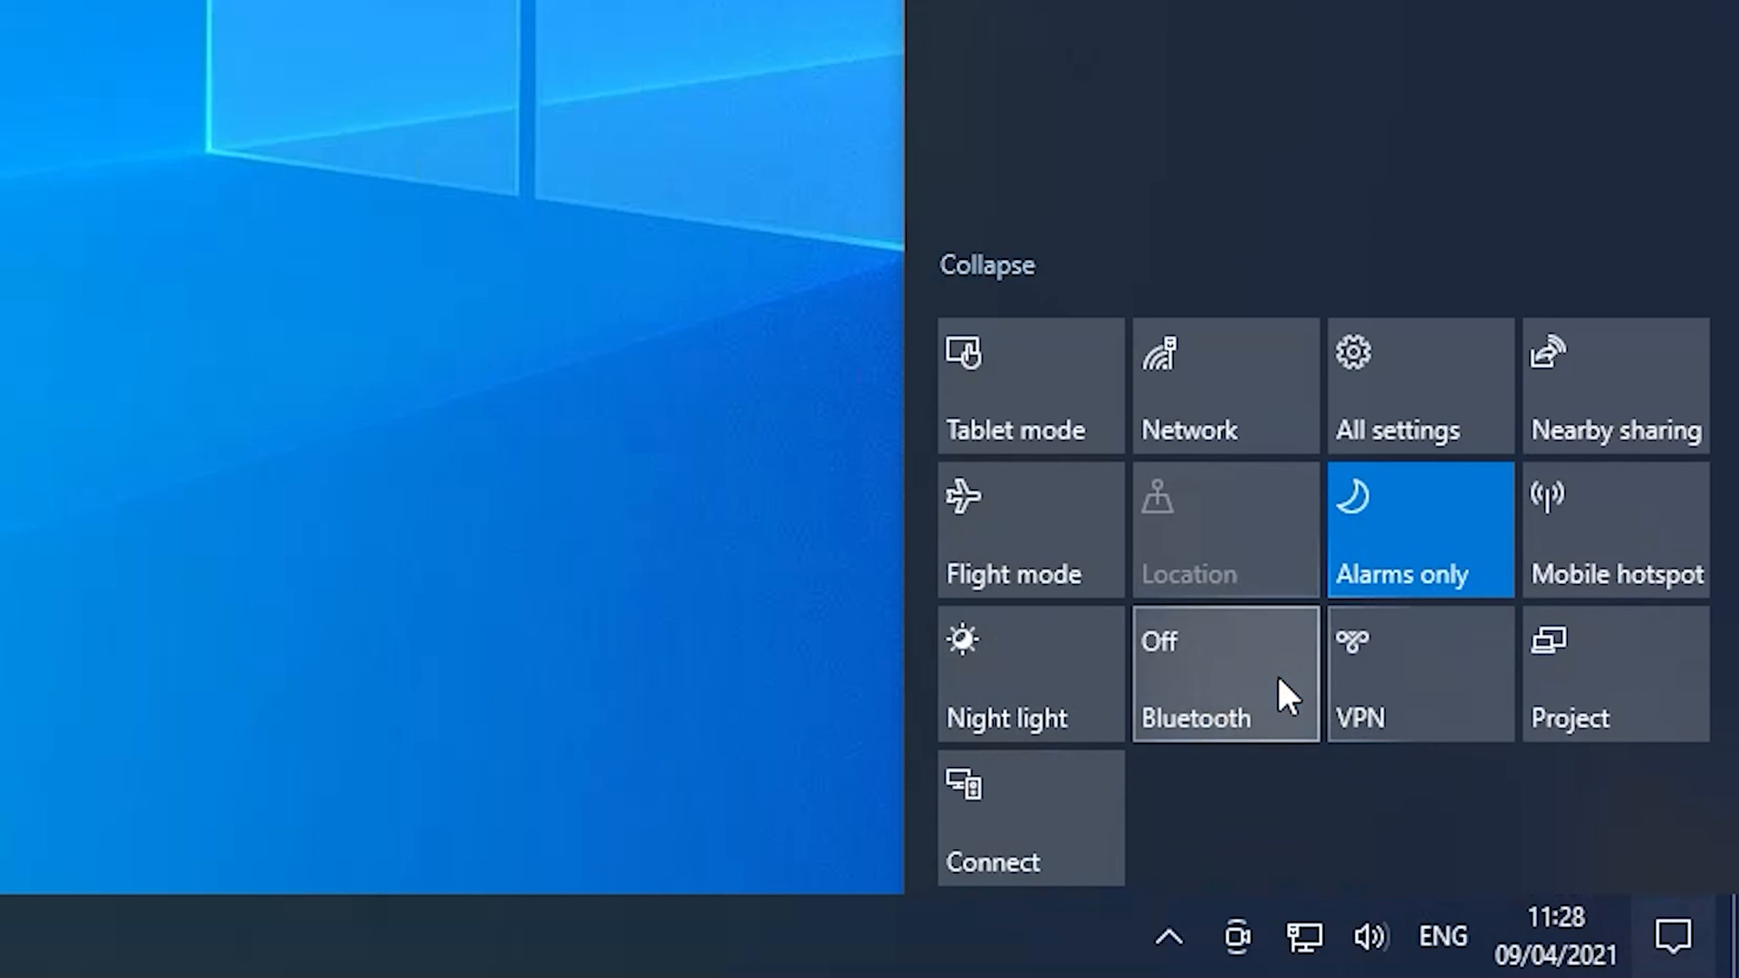
click(1226, 673)
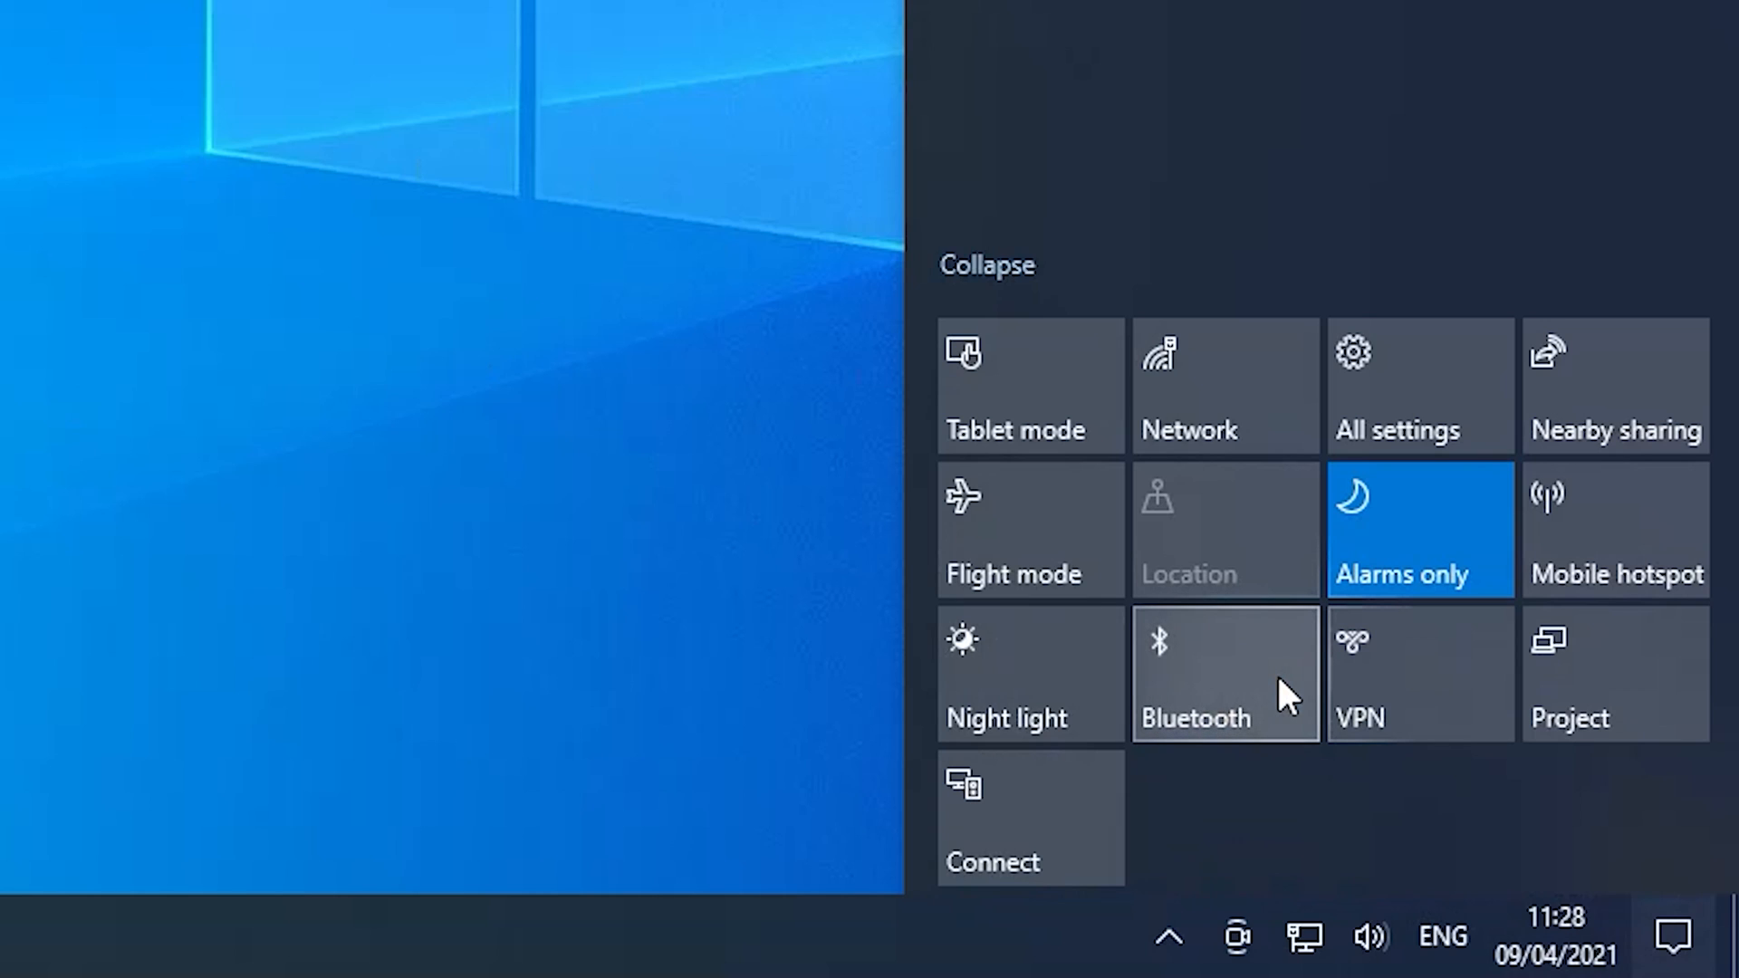
click(1224, 673)
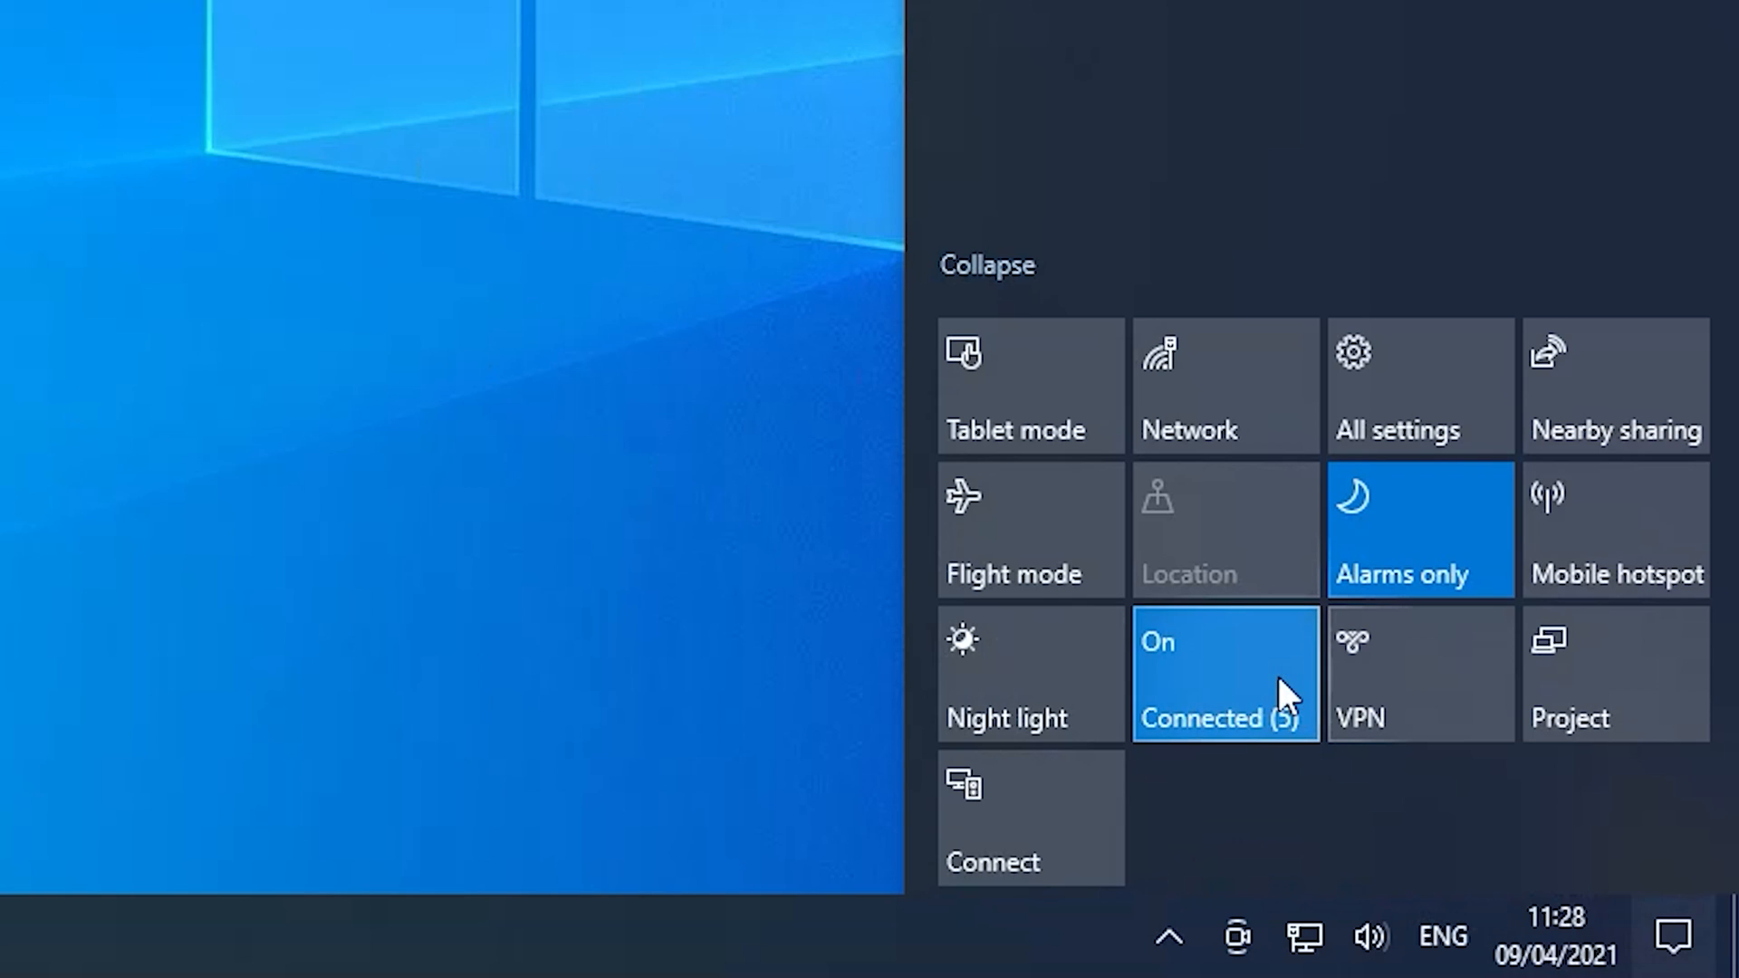
click(1225, 673)
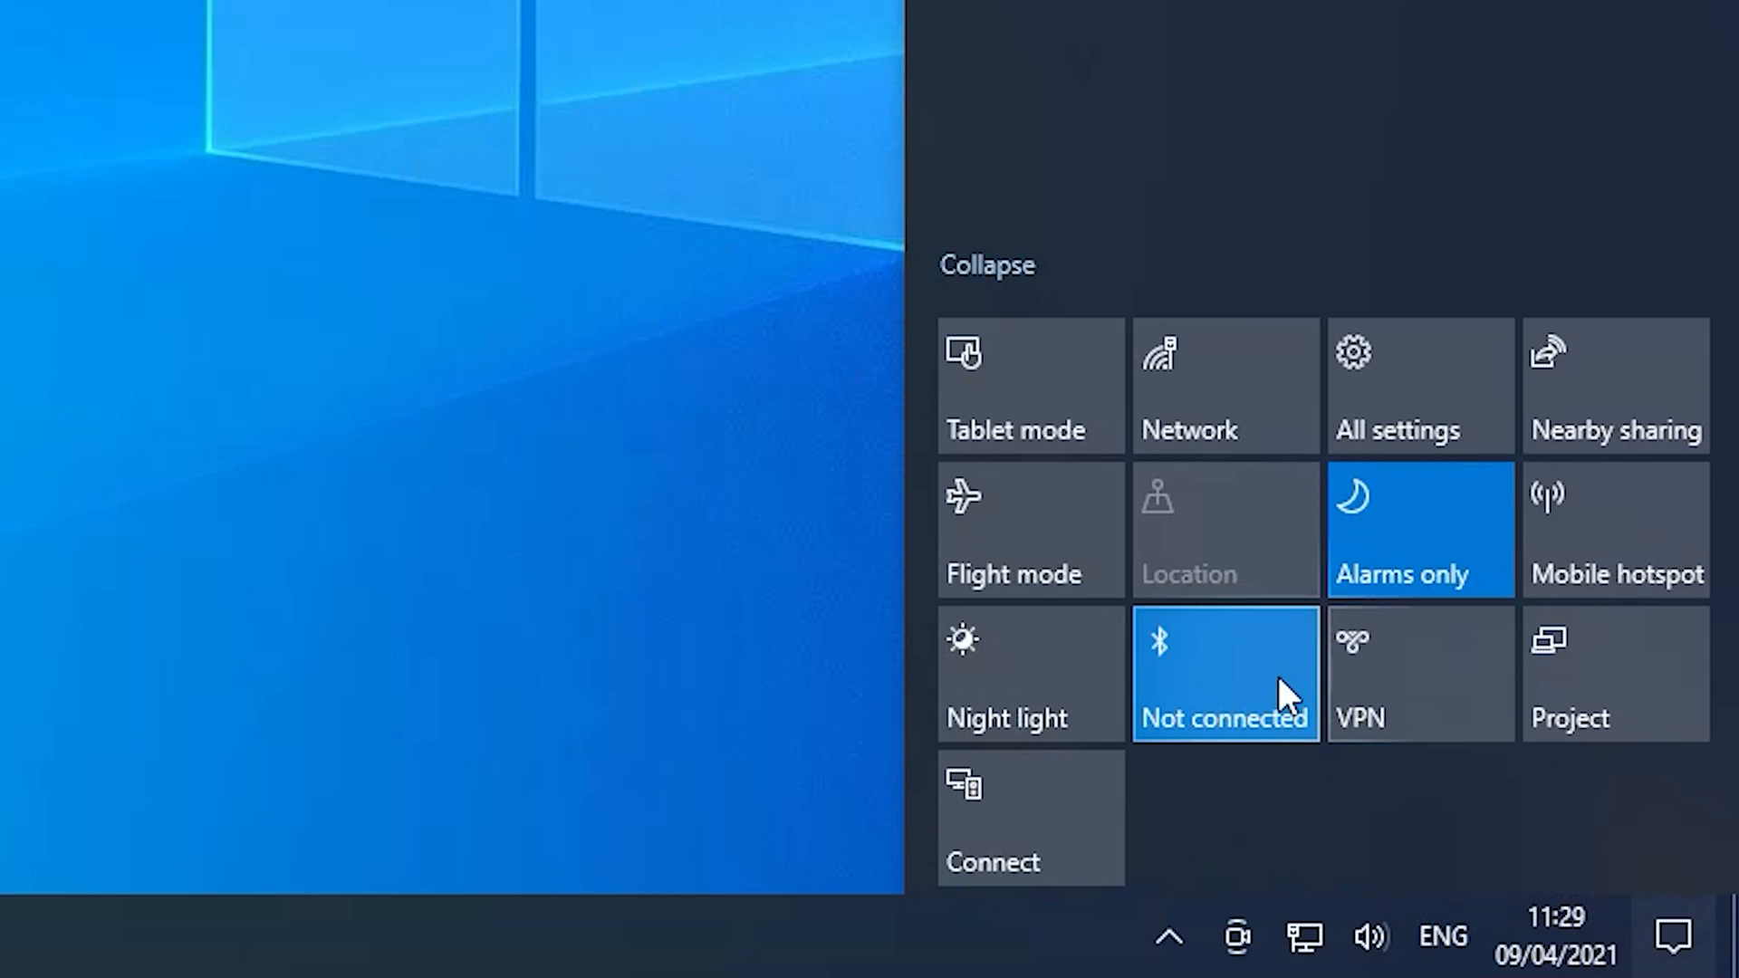
click(1224, 674)
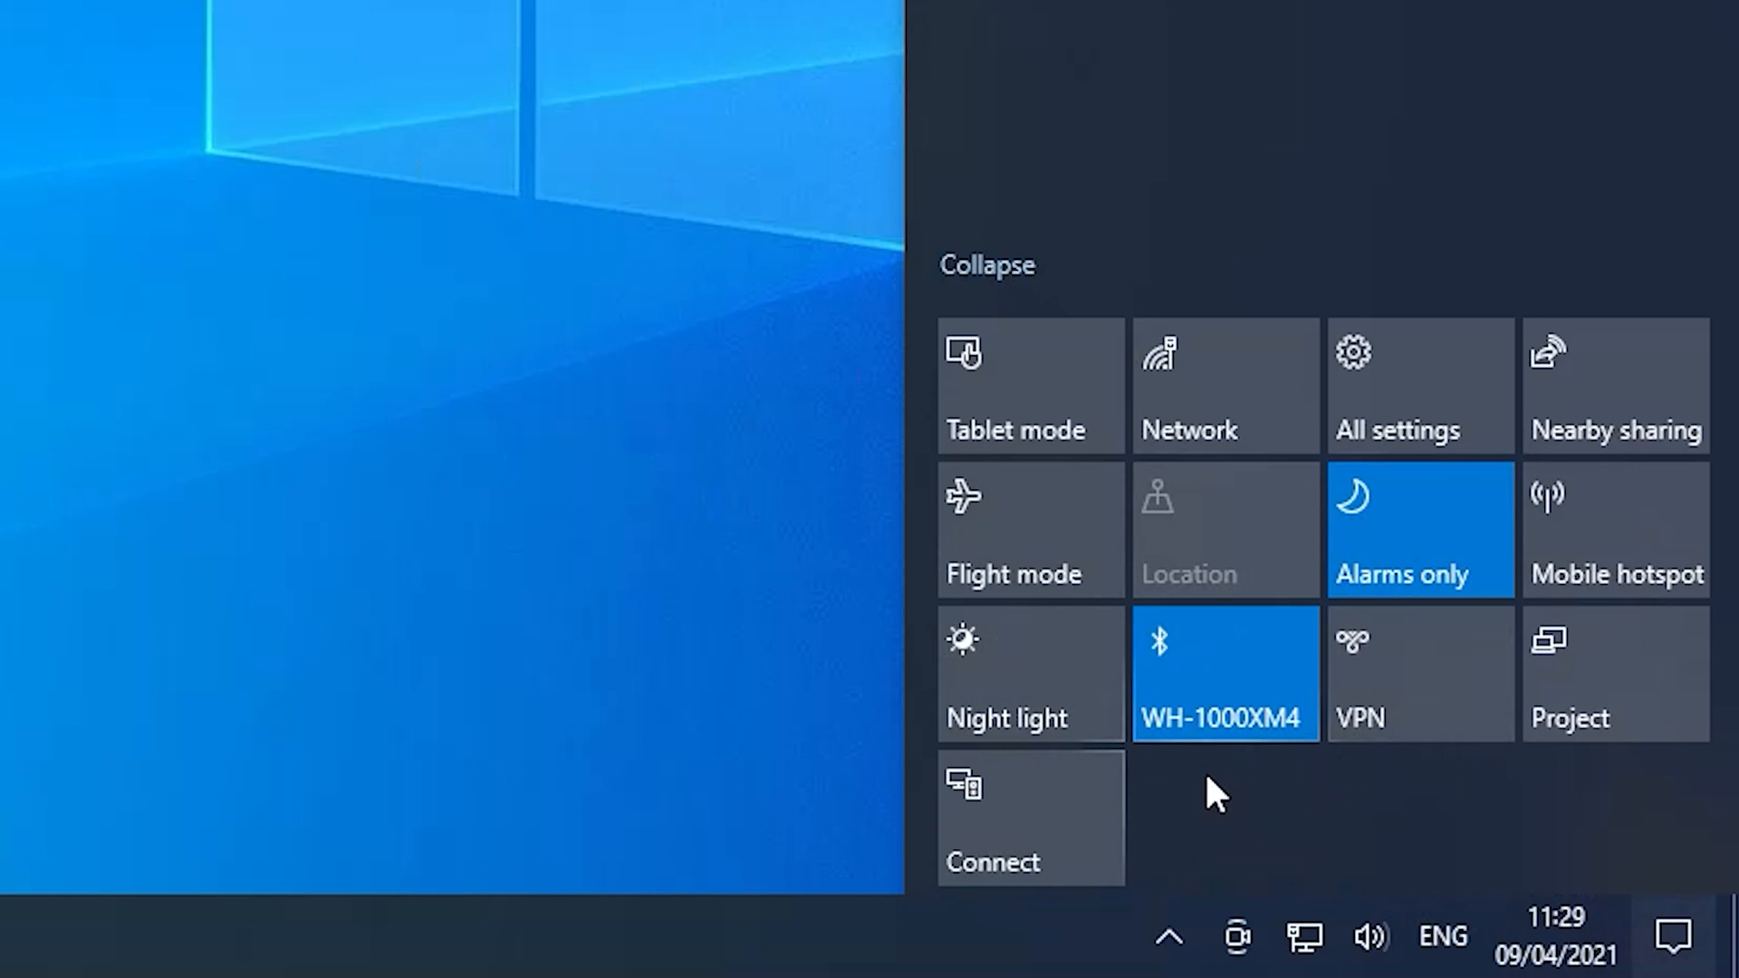